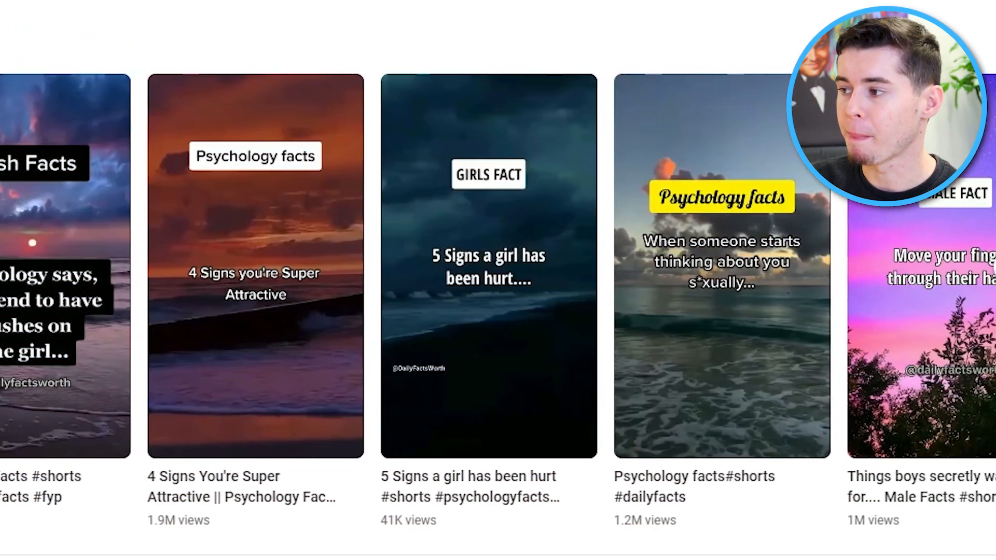
Play example psychology-fact Shorts, from CRUSH FACT to 4 Signs You're Super Attractive.
click(912, 267)
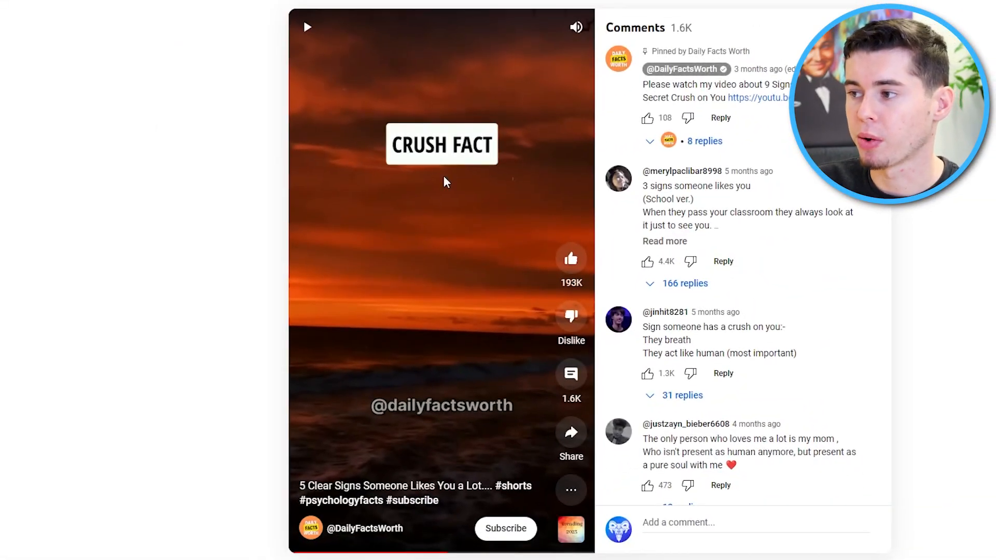
mouse_move(424, 257)
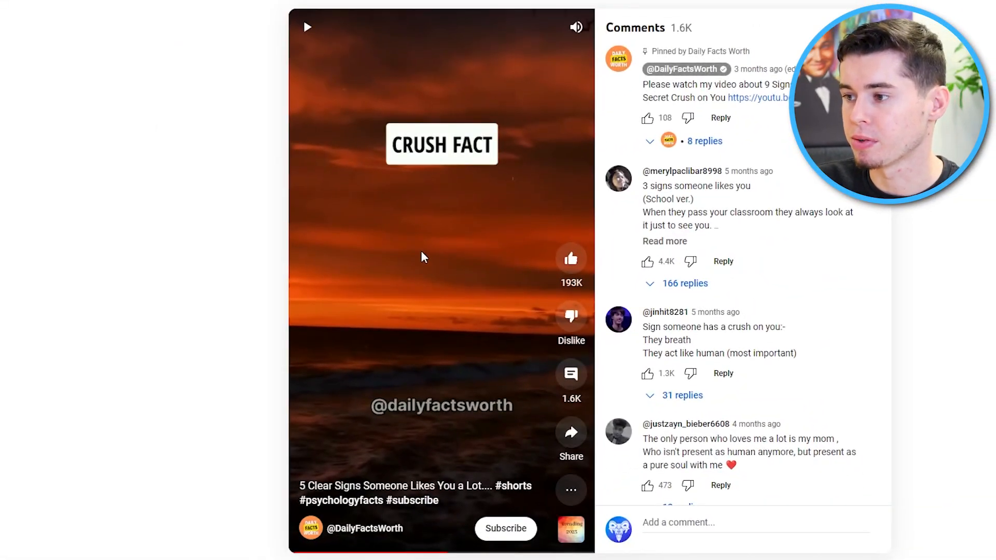
click(307, 27)
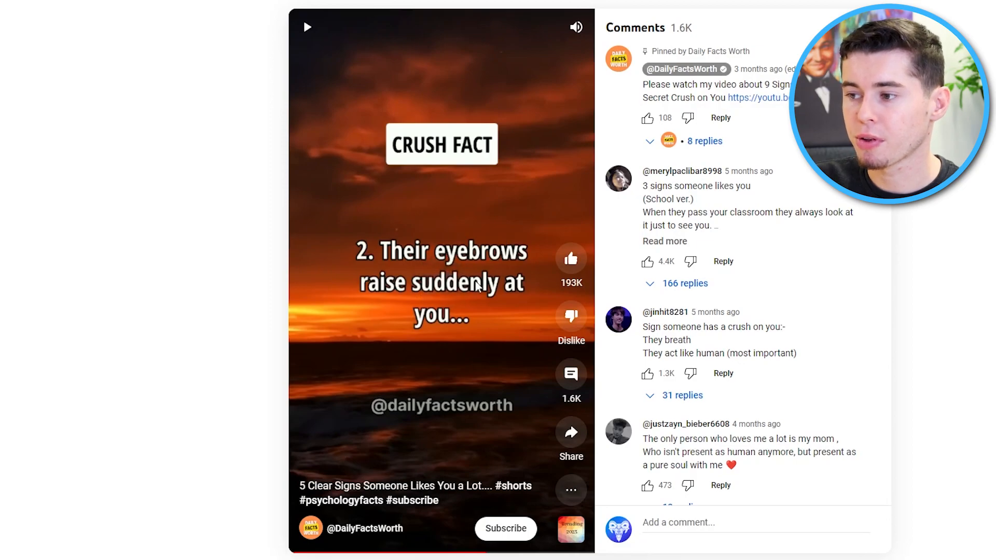
mouse_move(466, 227)
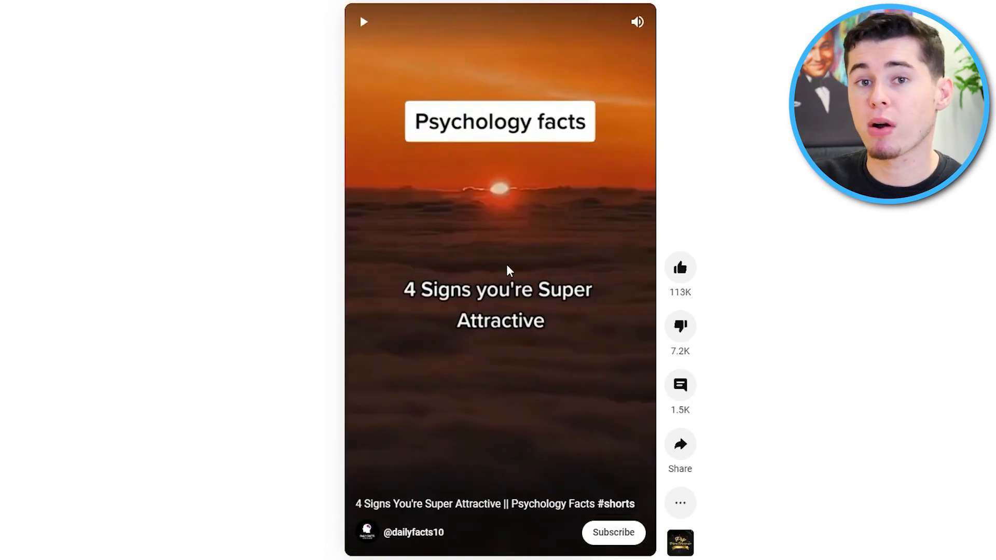
click(501, 279)
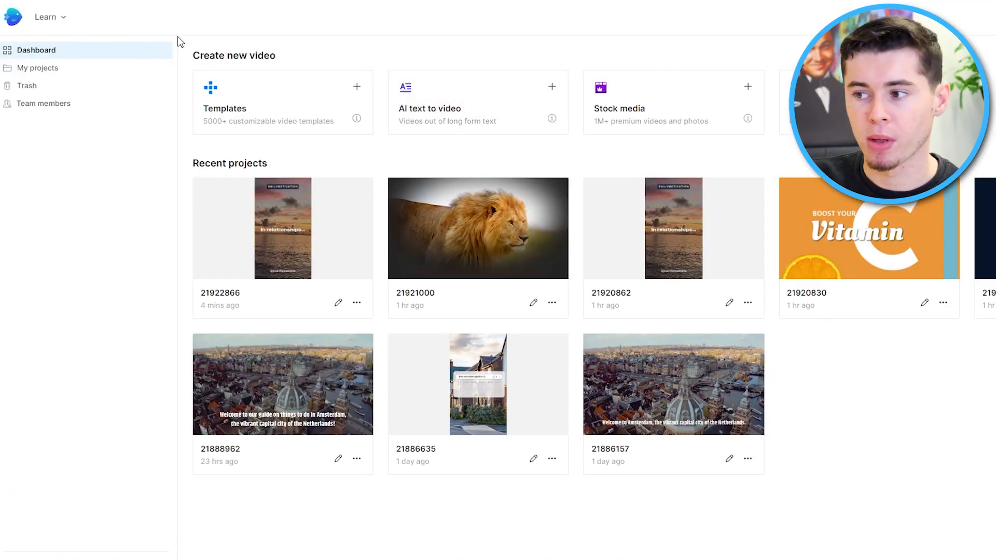
mouse_move(323, 108)
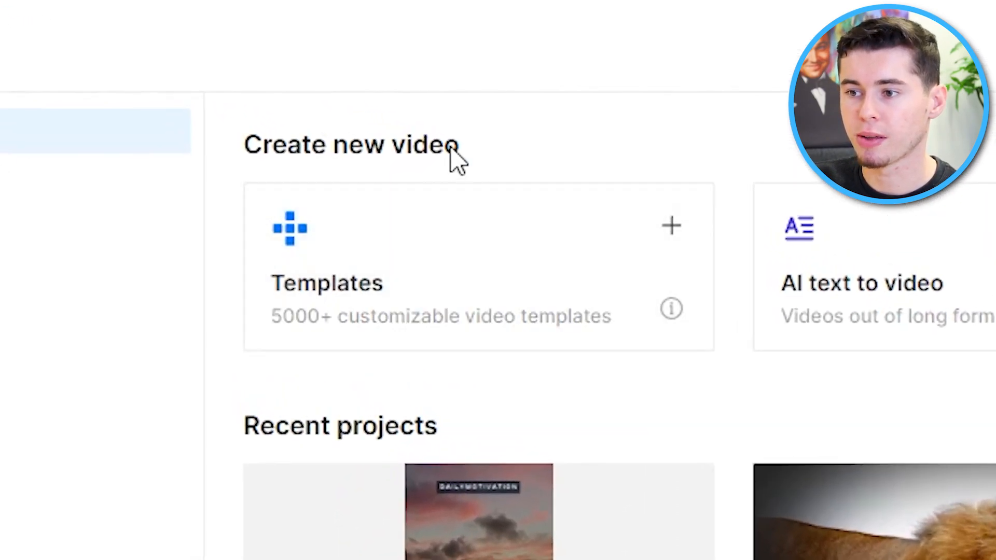
mouse_move(502, 263)
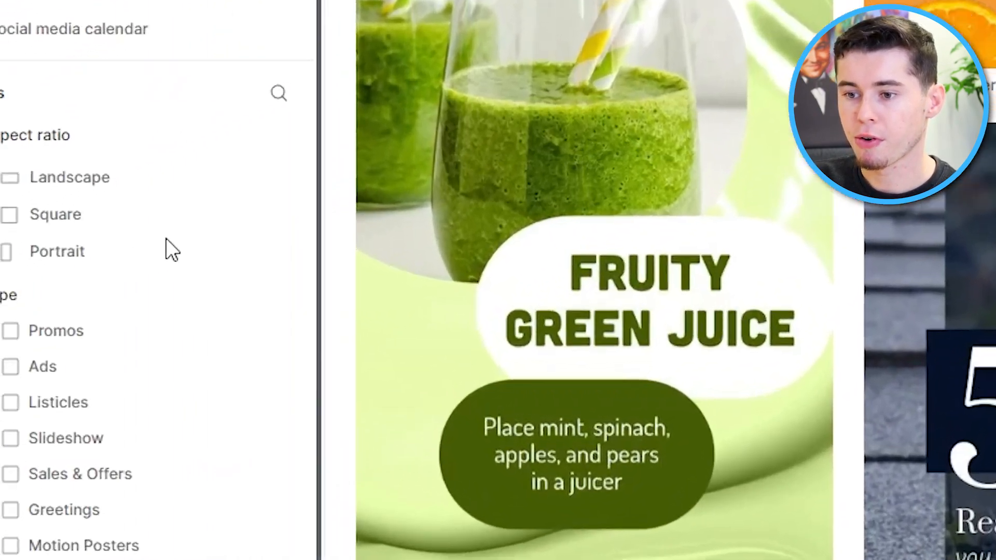
Filter templates to Portrait and scroll down to preview the Friendship quote template.
click(10, 251)
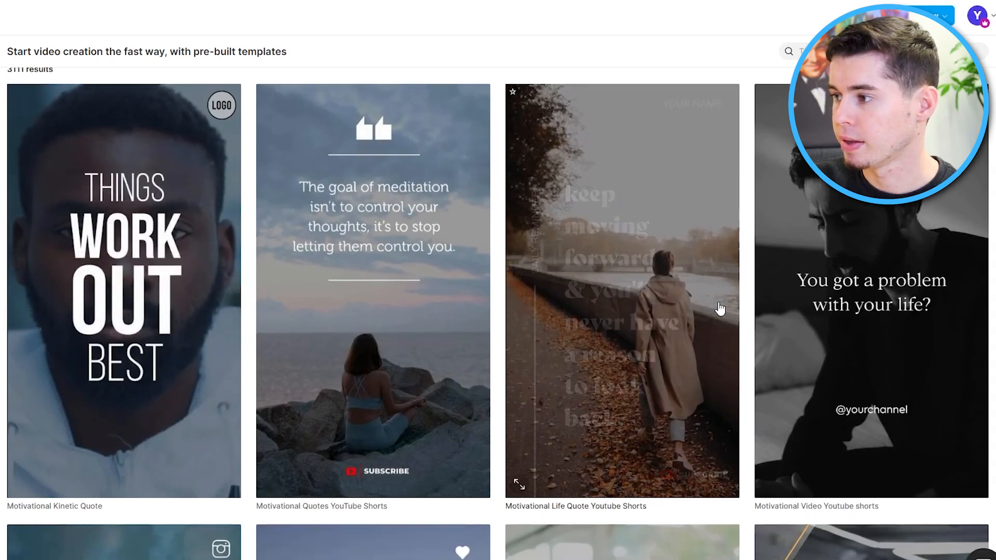
scroll(down, 3)
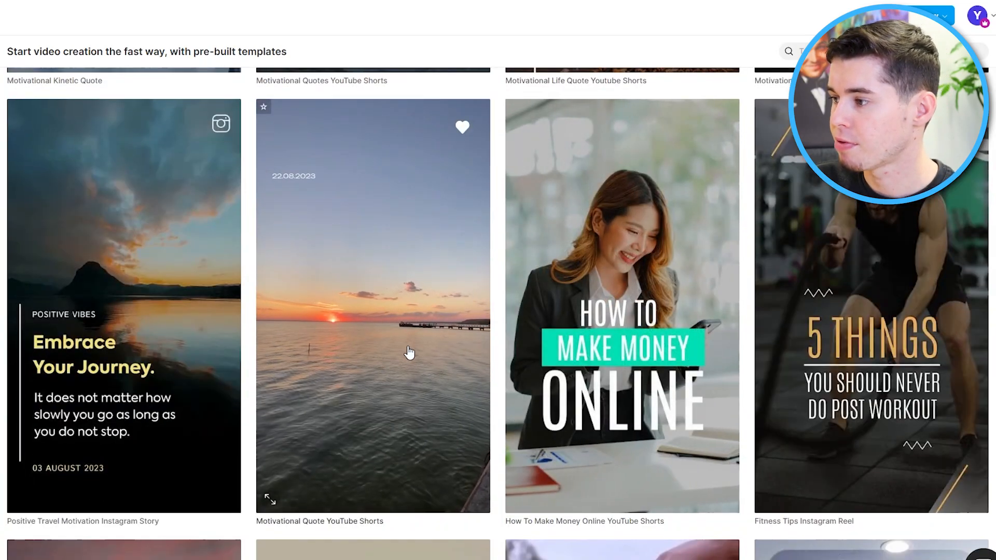
scroll(down, 3)
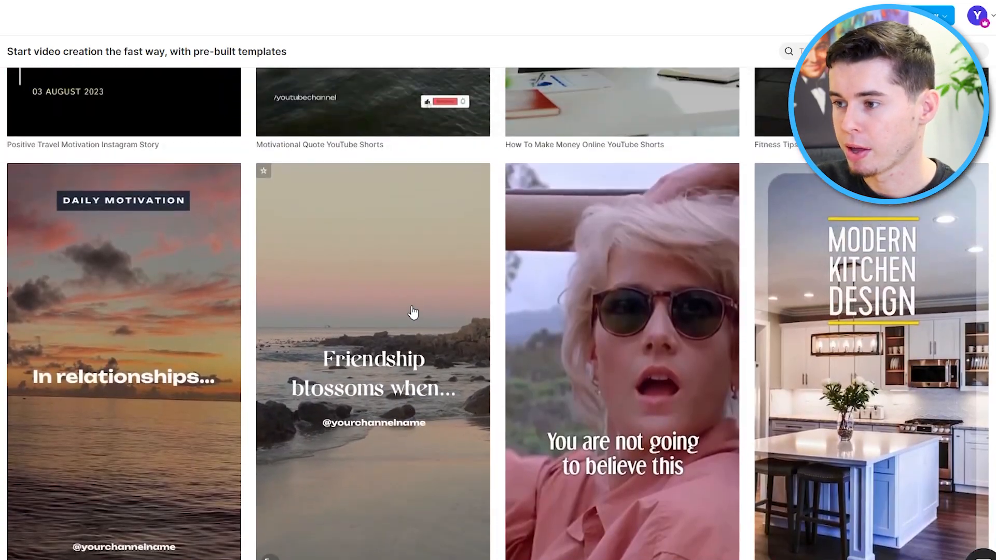
scroll(down, 3)
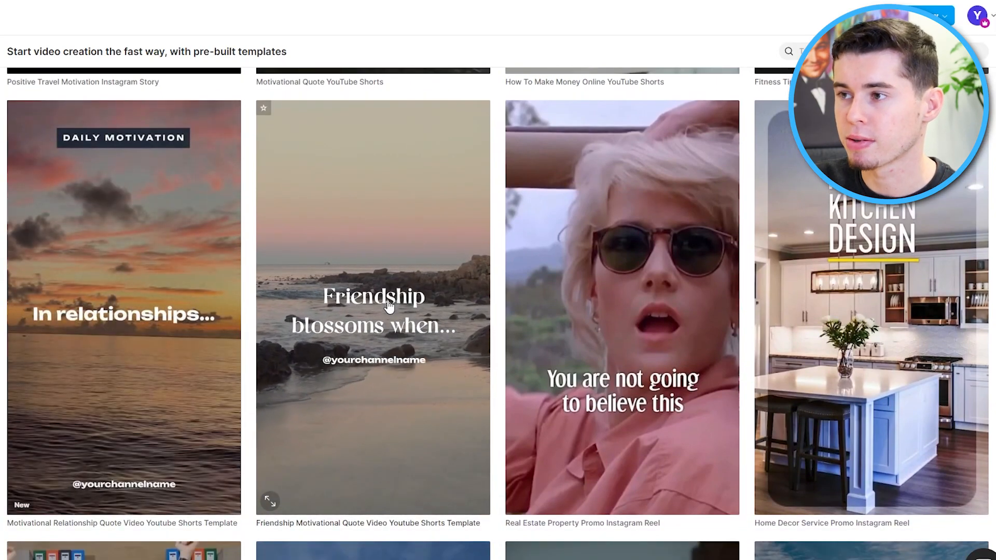
click(372, 311)
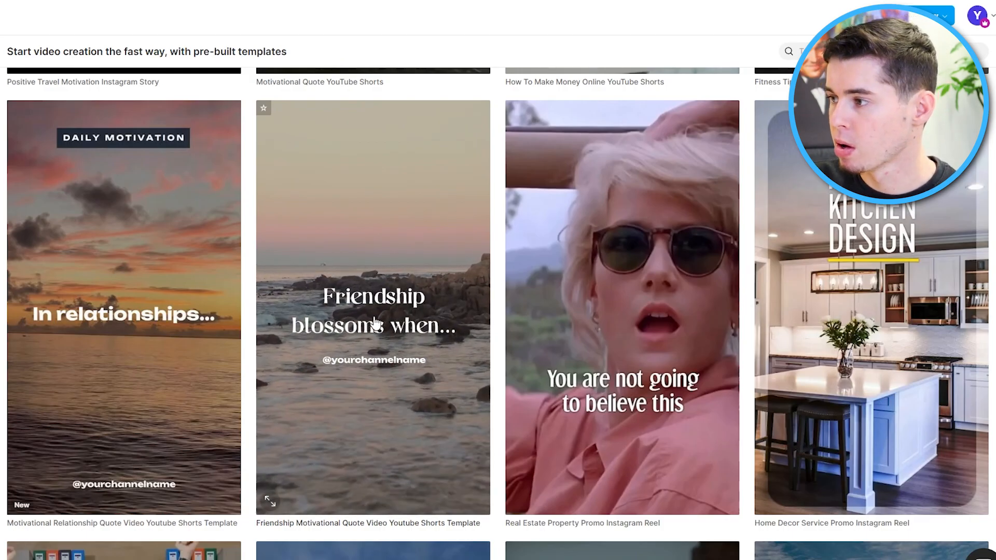
scroll(down, 3)
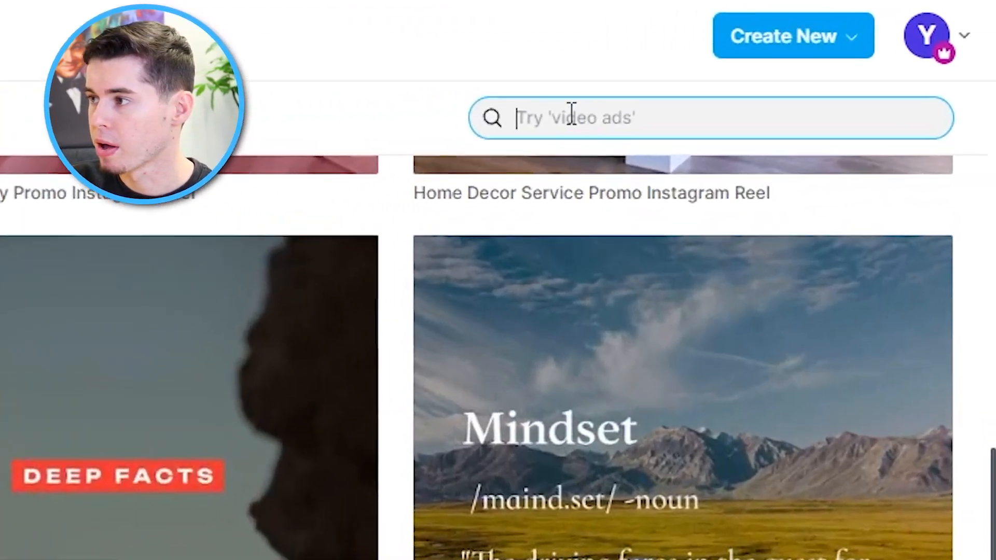
Search templates for 'youtube facts shorts', then change the query to 'youtube motiv'.
text(facts short)
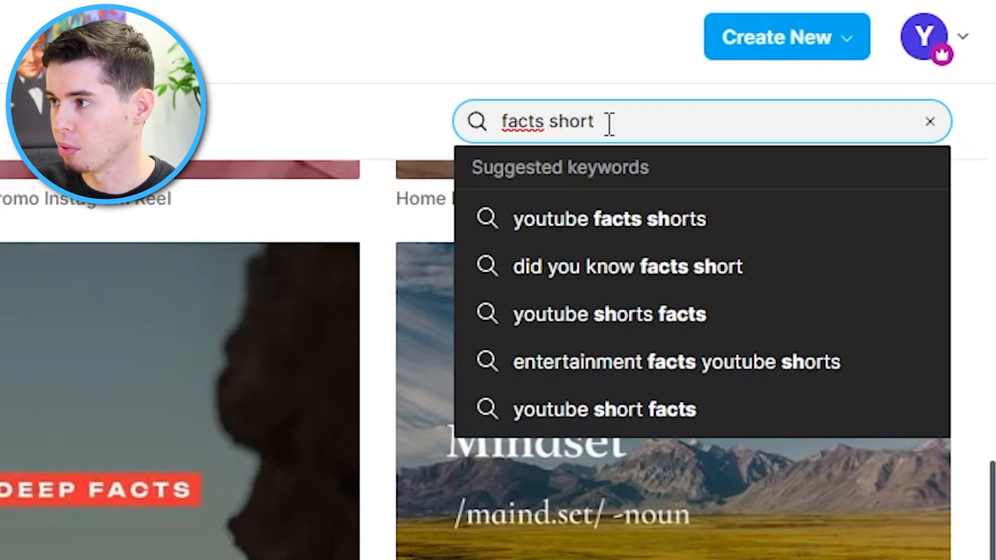
mouse_move(610, 219)
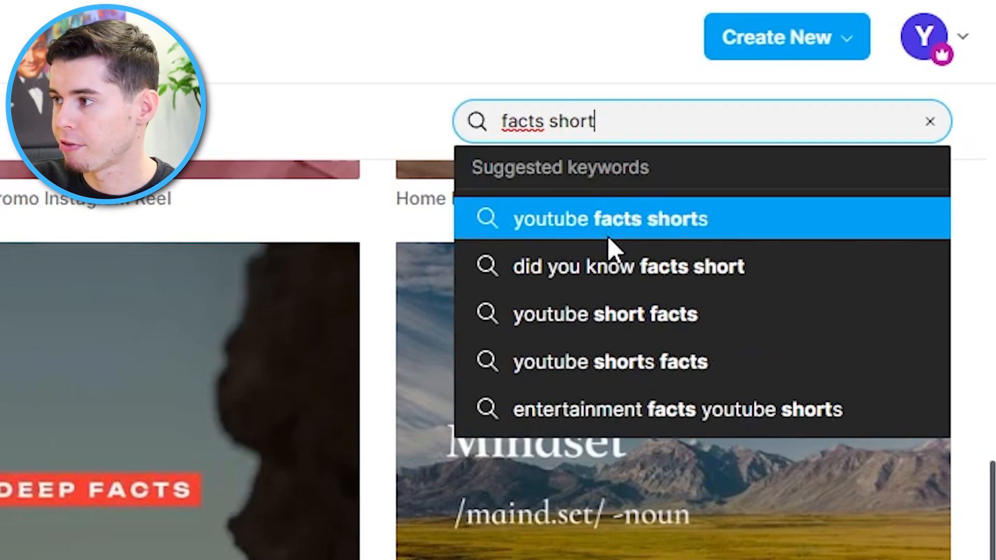
click(609, 218)
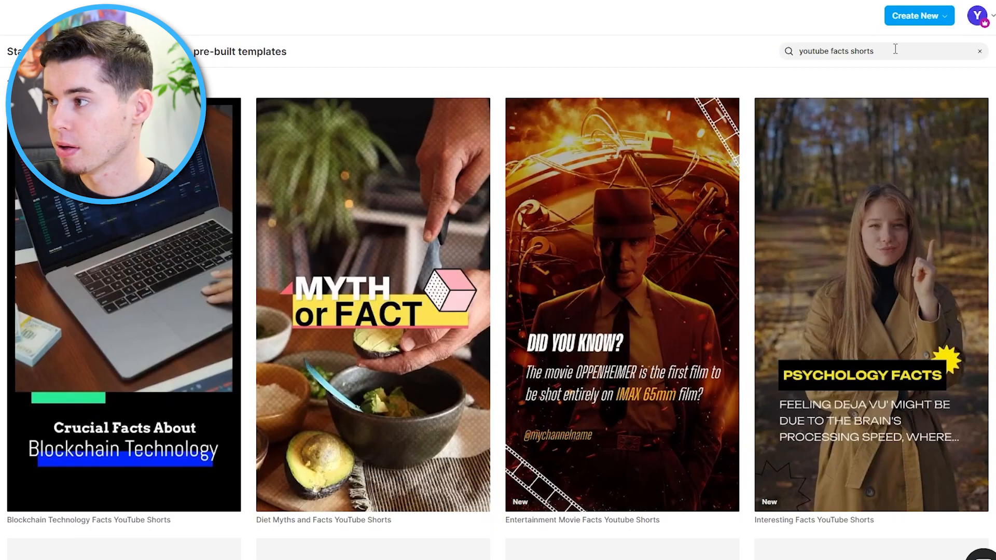
scroll(down, 3)
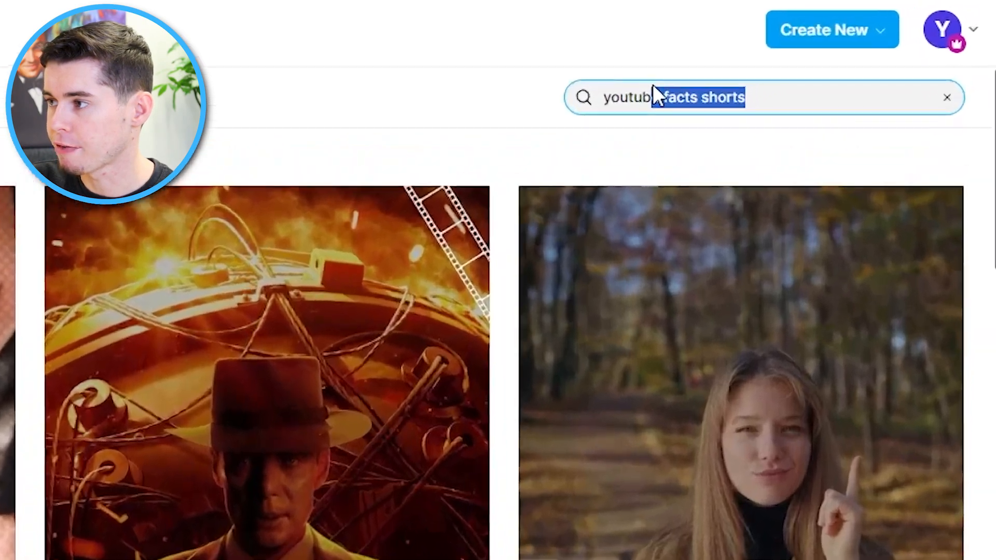
text(youtube motiv)
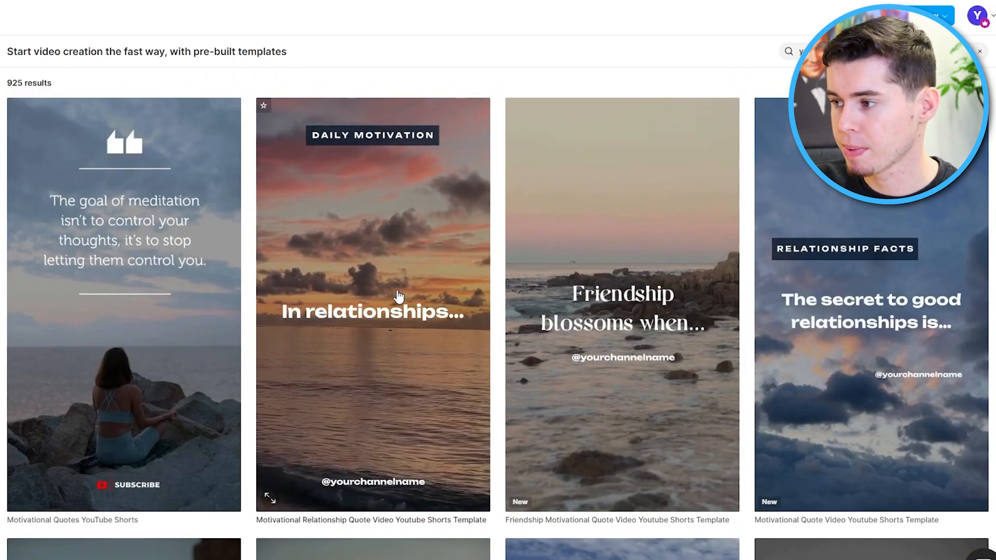
Use the 'In relationships...' Motivational Relationship Quote template in Portrait (9:16).
click(373, 311)
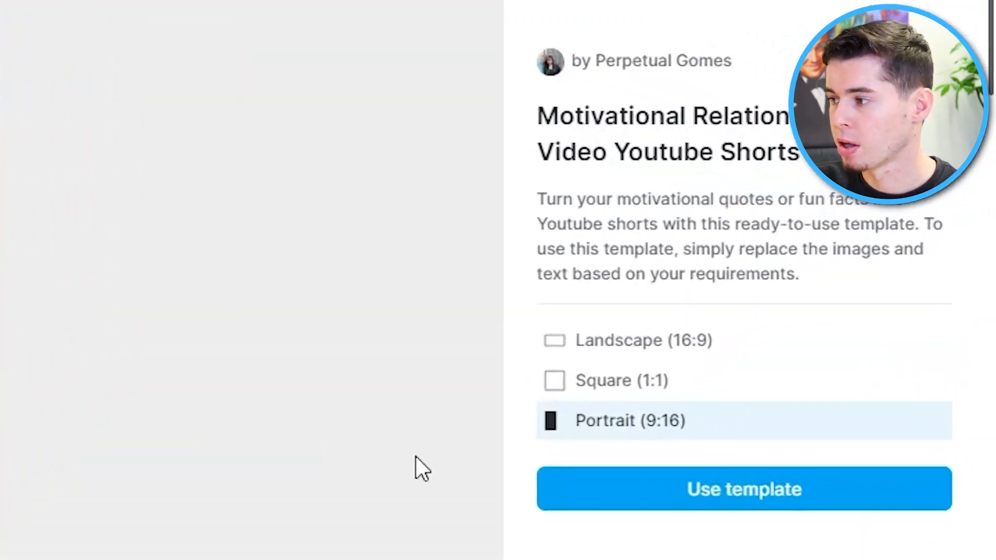
click(743, 488)
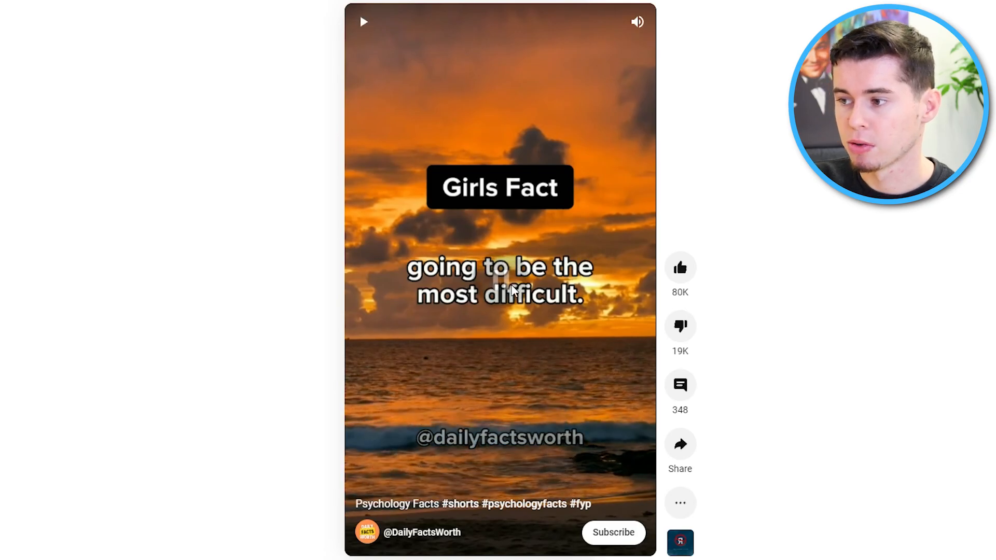
mouse_move(493, 257)
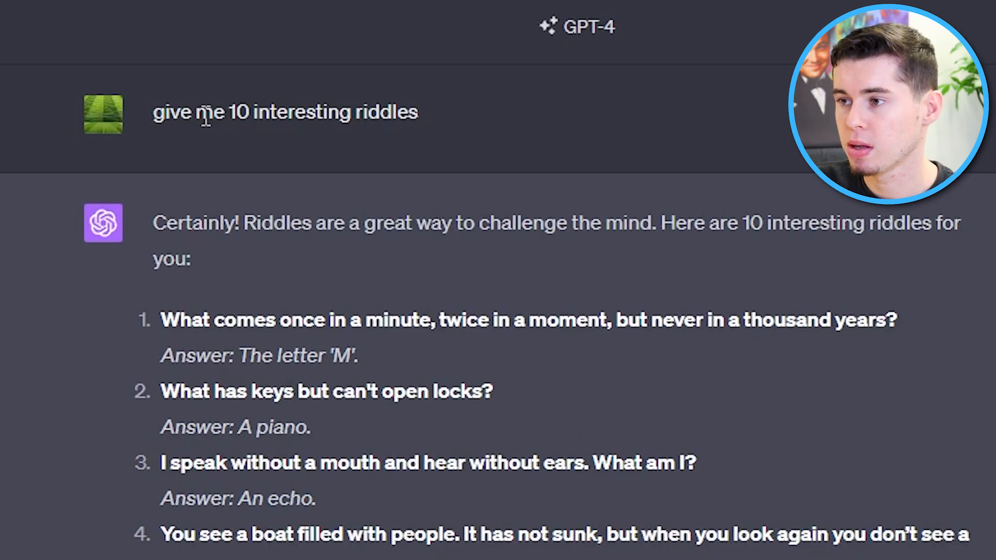
Scroll to the second riddle list and select 'What has a head, a tail, but no body?'.
scroll(down, 3)
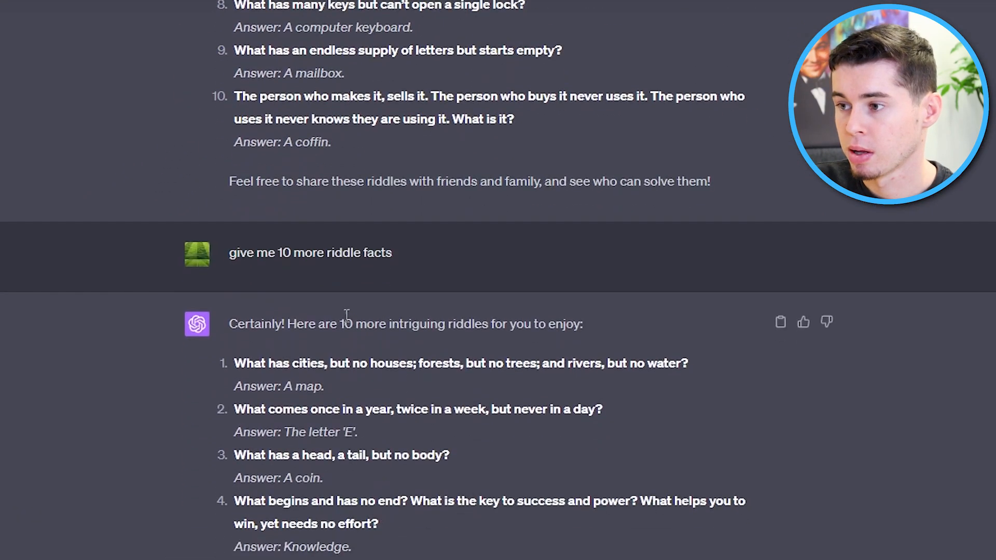
scroll(down, 3)
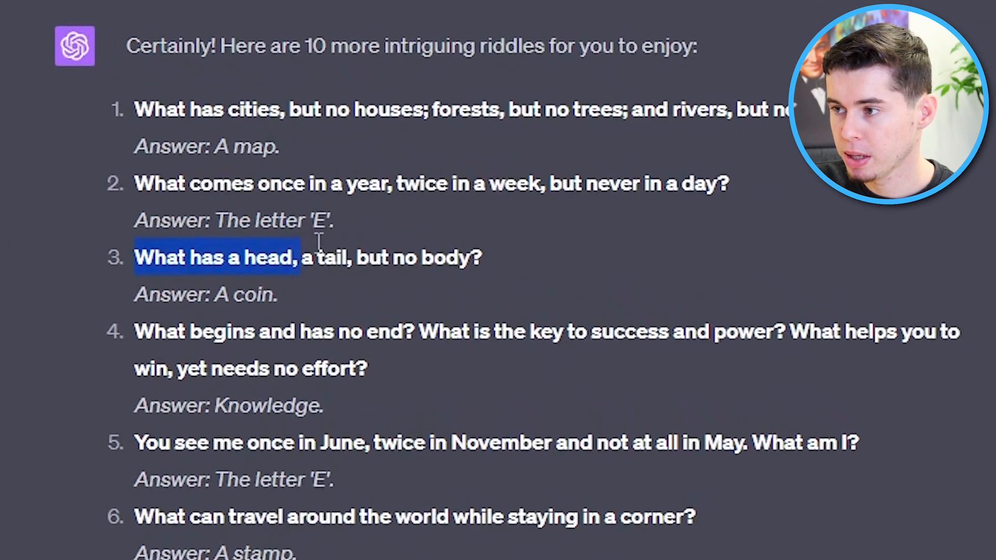
drag(299, 257, 483, 257)
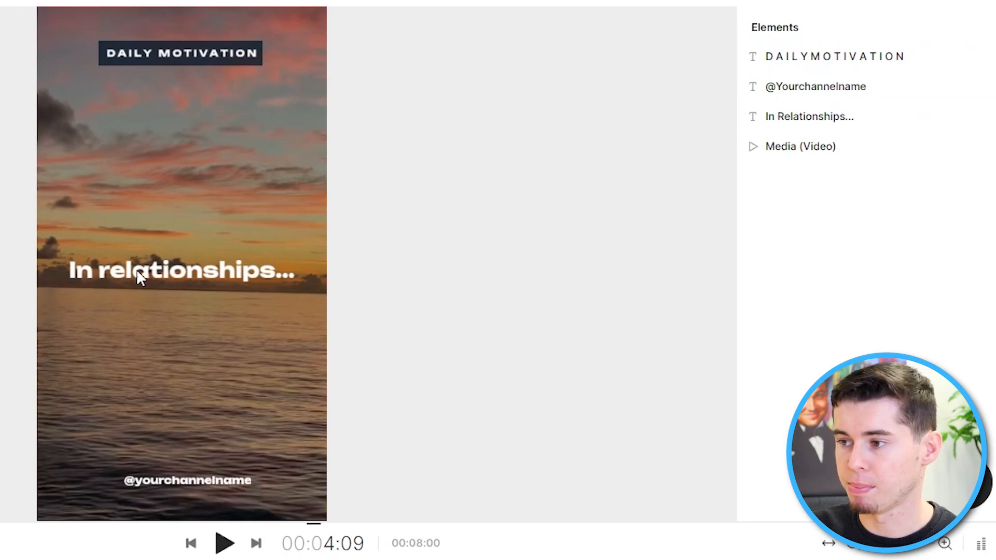
Change the 'In relationships...' caption to 'What has a head, a tail, but no body?'.
click(836, 56)
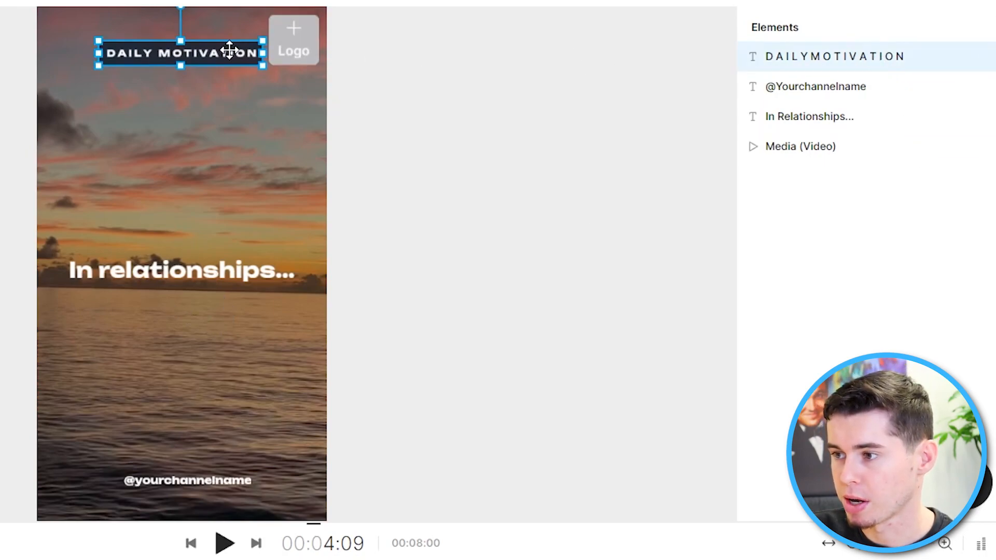
click(816, 87)
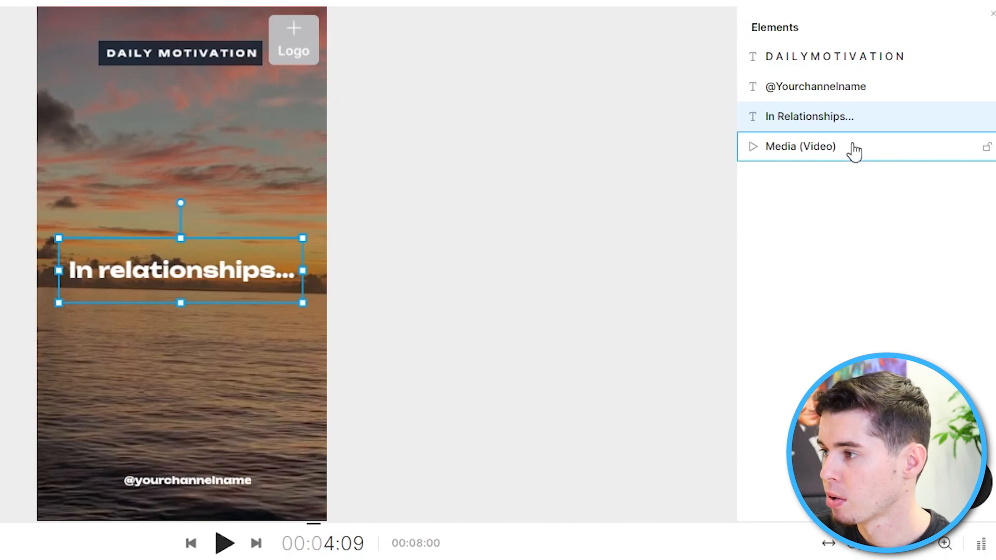
double_click(809, 116)
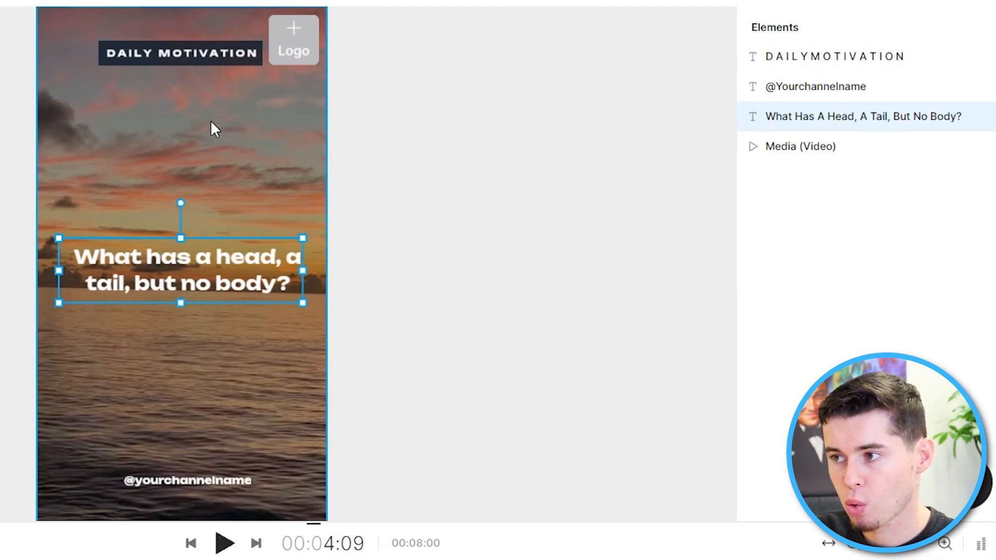
Position the DAILY MOTIVATION title above the riddle and raise the channel name caption.
click(180, 53)
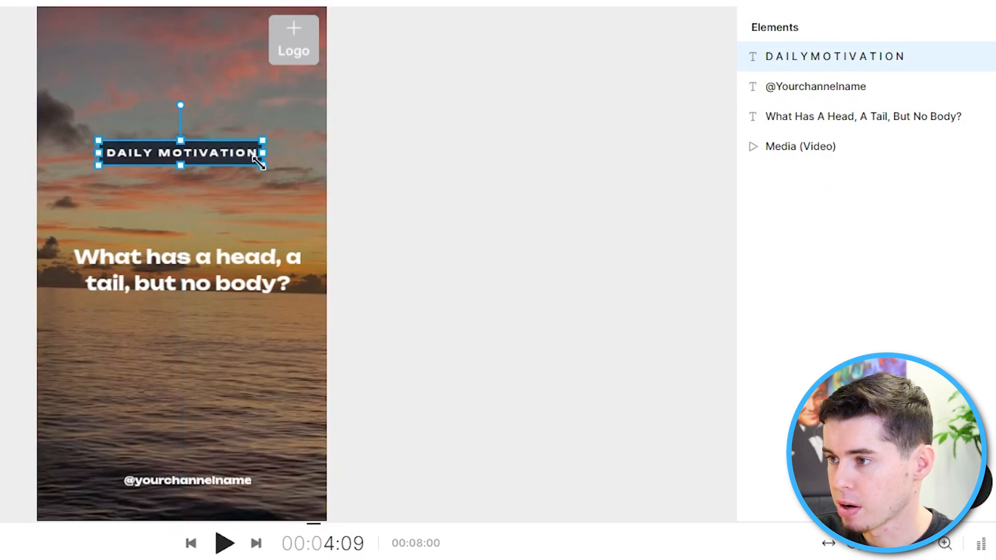
drag(180, 153, 195, 158)
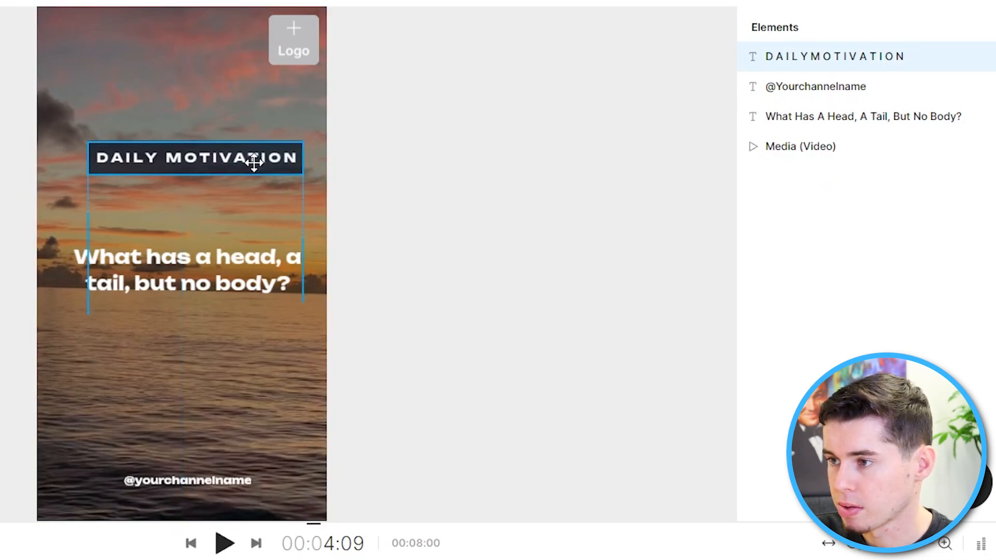
drag(195, 157, 180, 128)
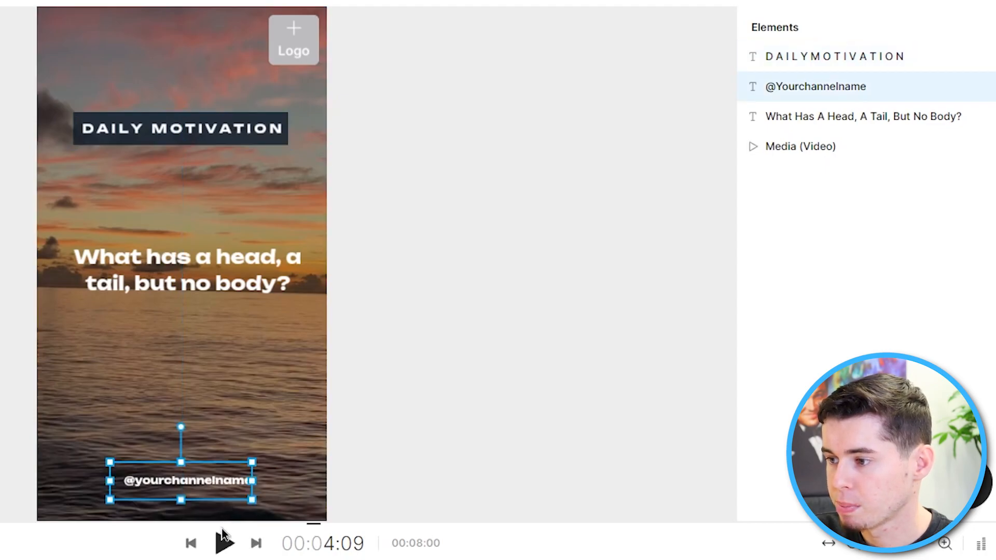
drag(181, 481, 182, 421)
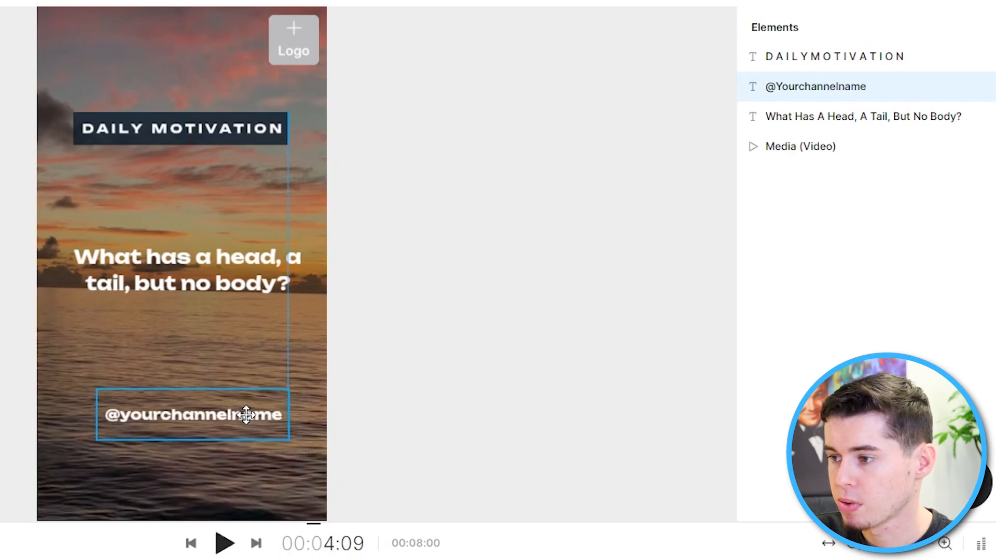
drag(245, 415, 239, 410)
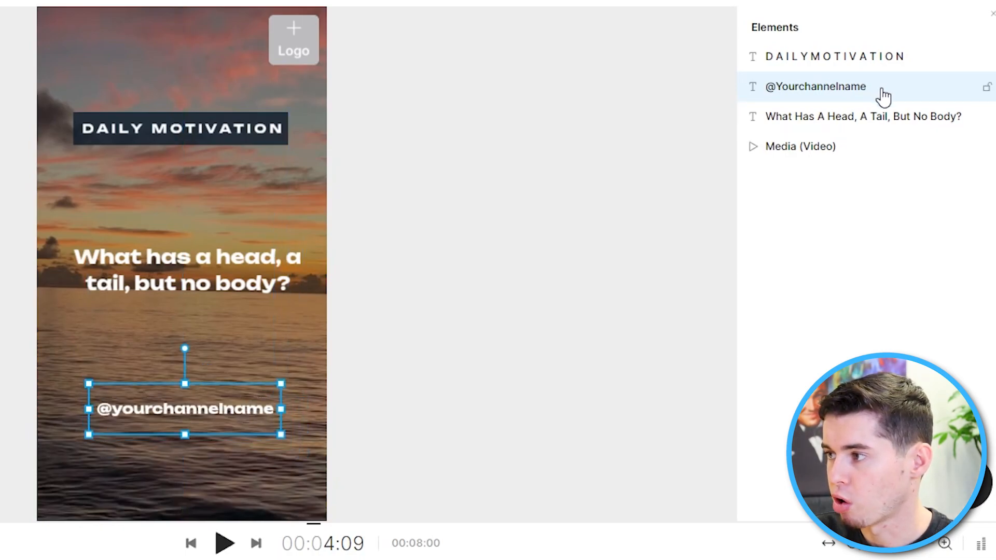
double_click(816, 87)
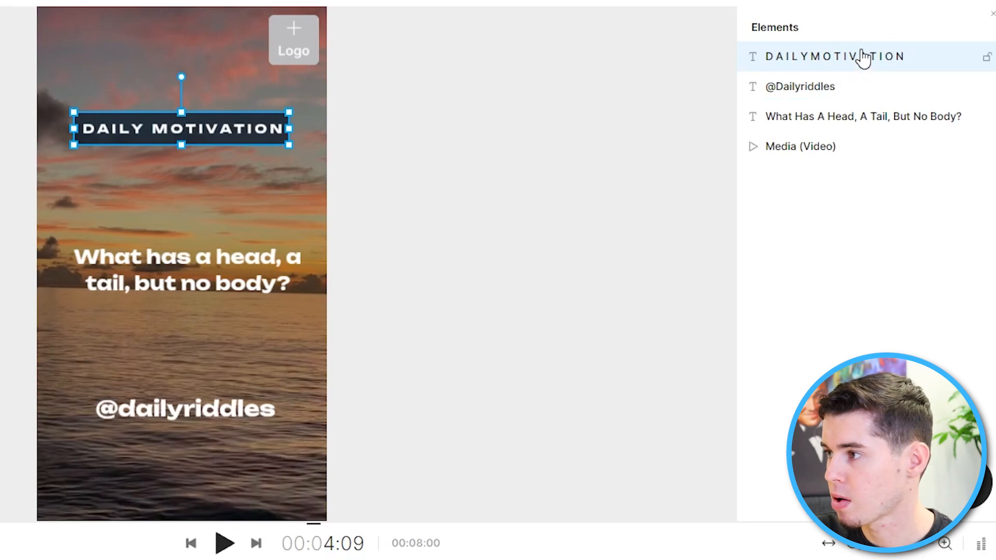
double_click(835, 57)
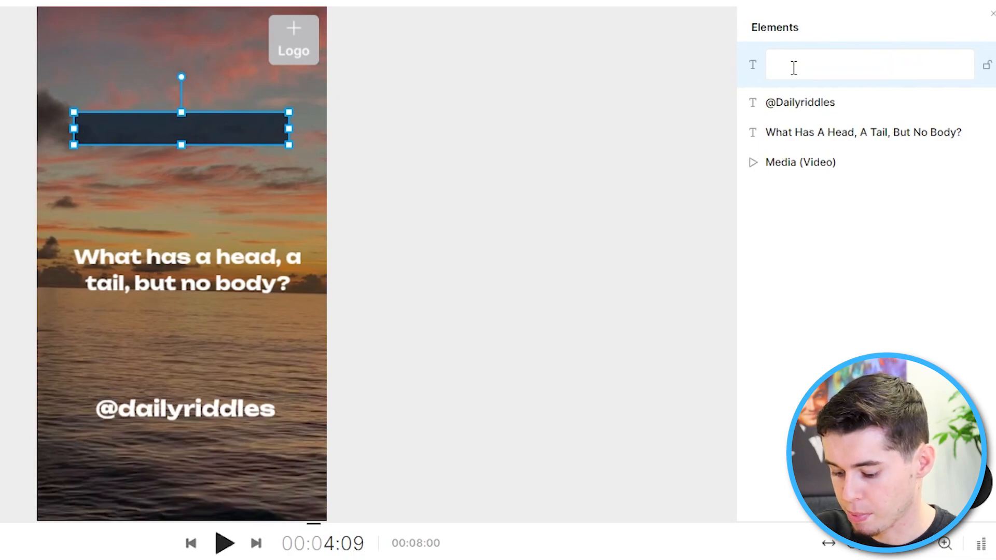
text(DAILY)
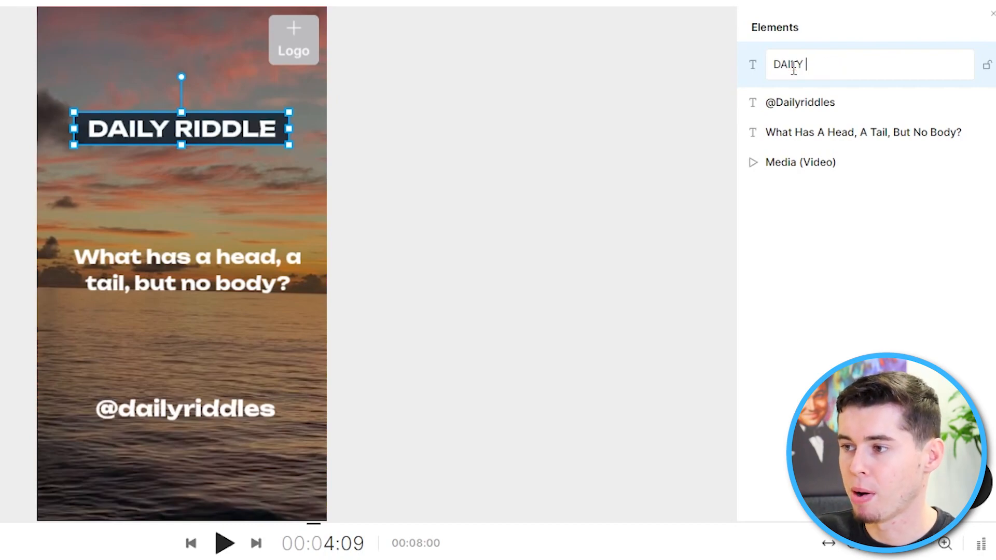
text(IMPOSSIBLE RIDDLE)
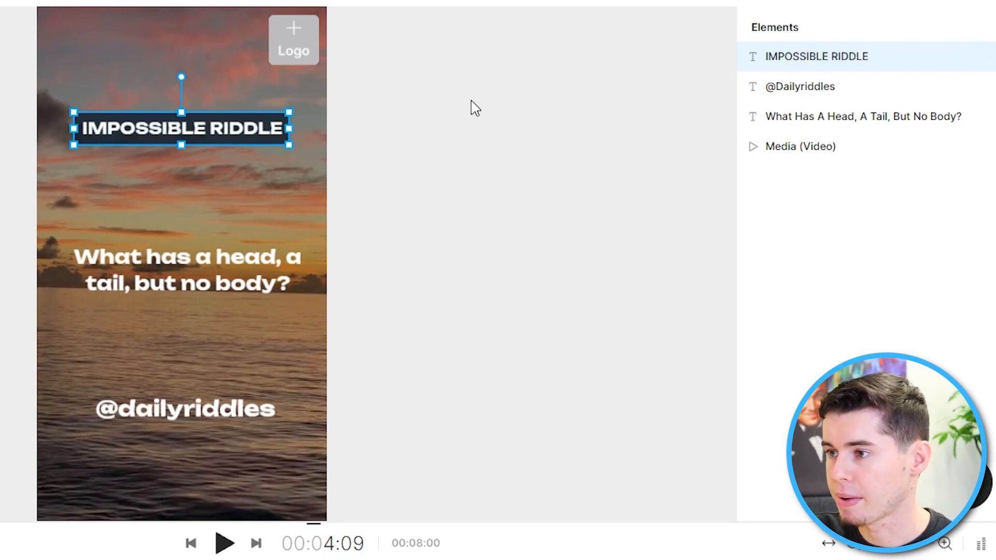
drag(181, 127, 181, 147)
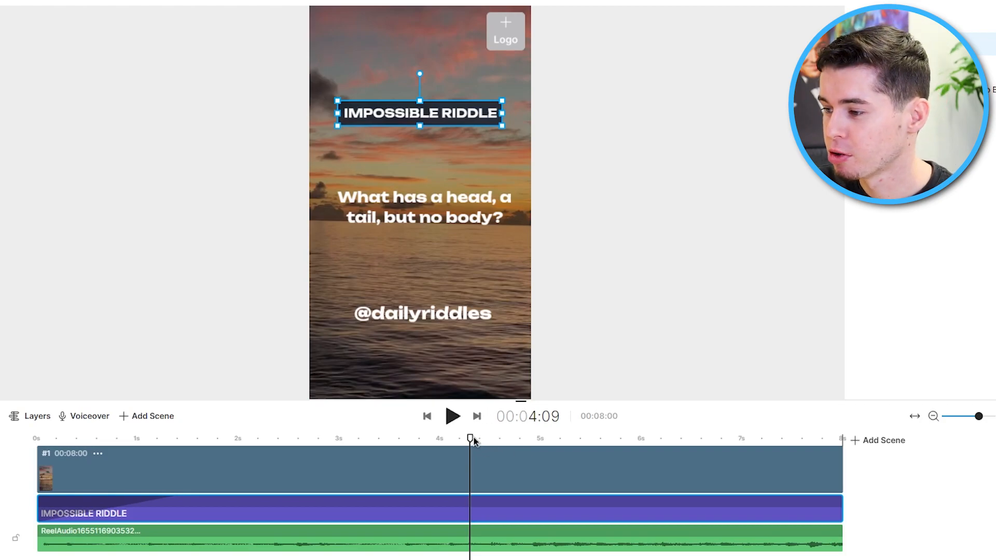
Scrub the timeline to about 7s and replace 'trust is everything.' with 'A coin'.
drag(470, 439, 789, 439)
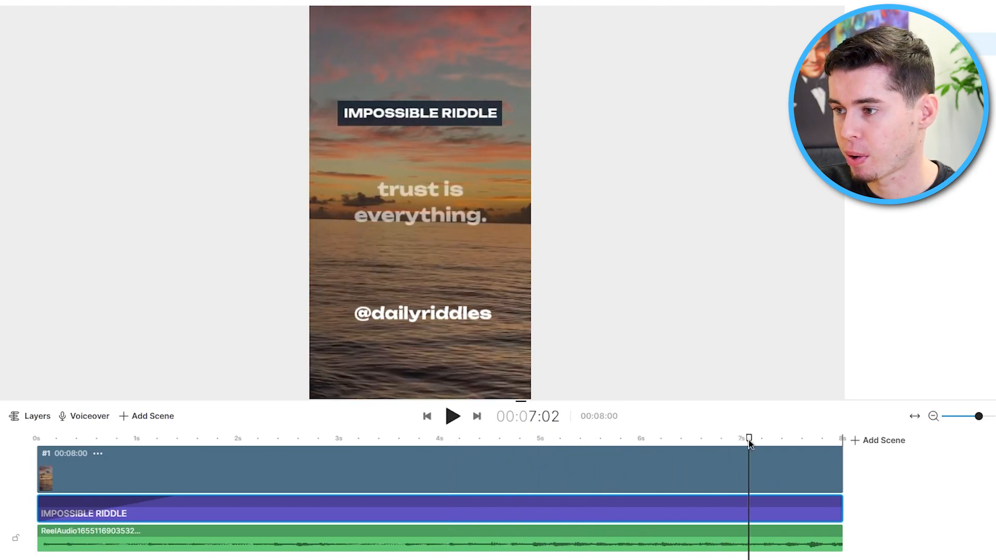
drag(748, 439, 772, 439)
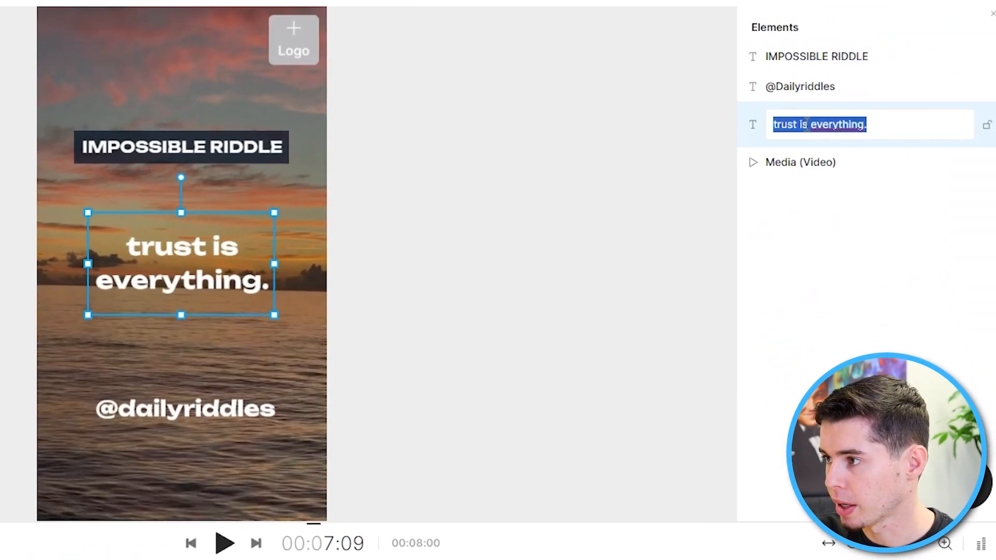
text(A coin)
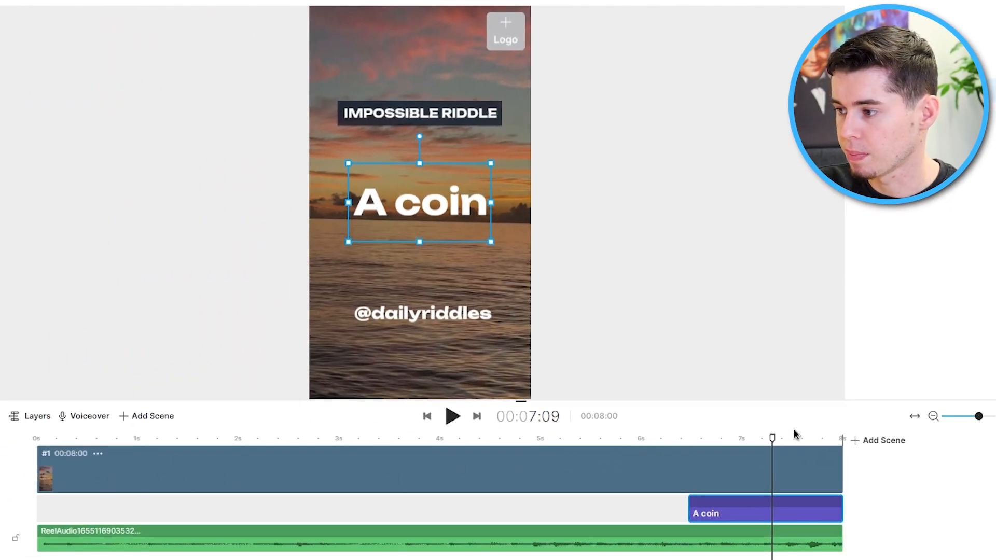
Start an automated text-to-speech voiceover using the Realistic (New) voice type.
click(427, 416)
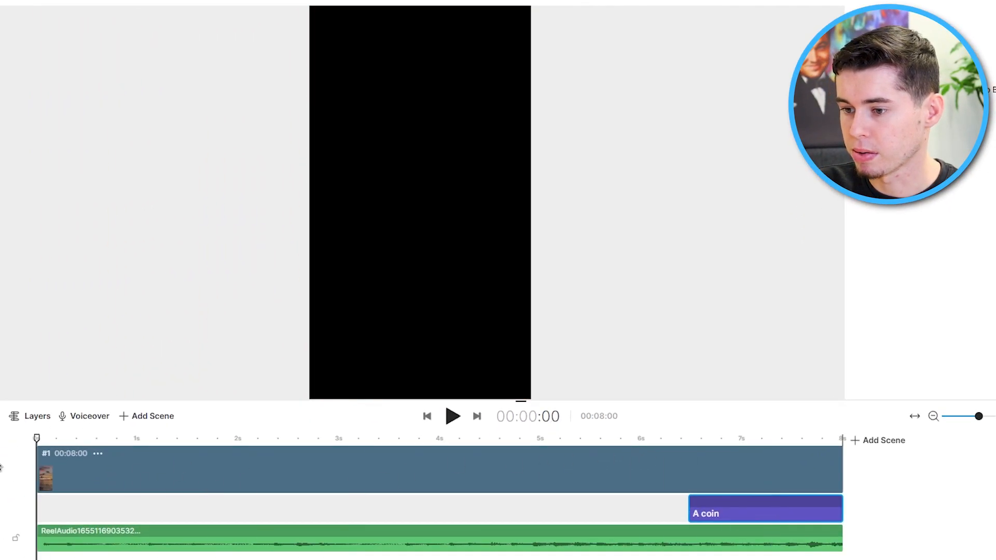
click(453, 417)
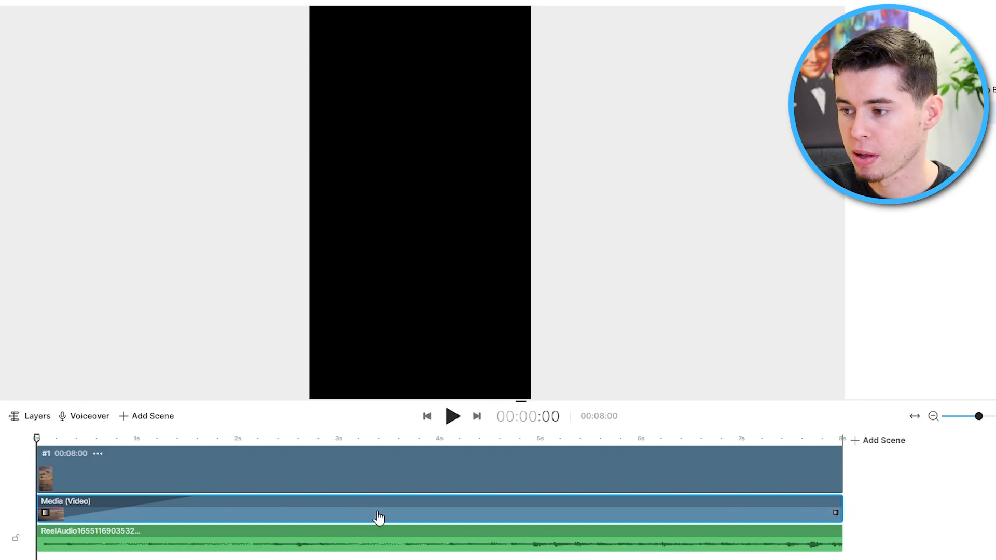
click(88, 416)
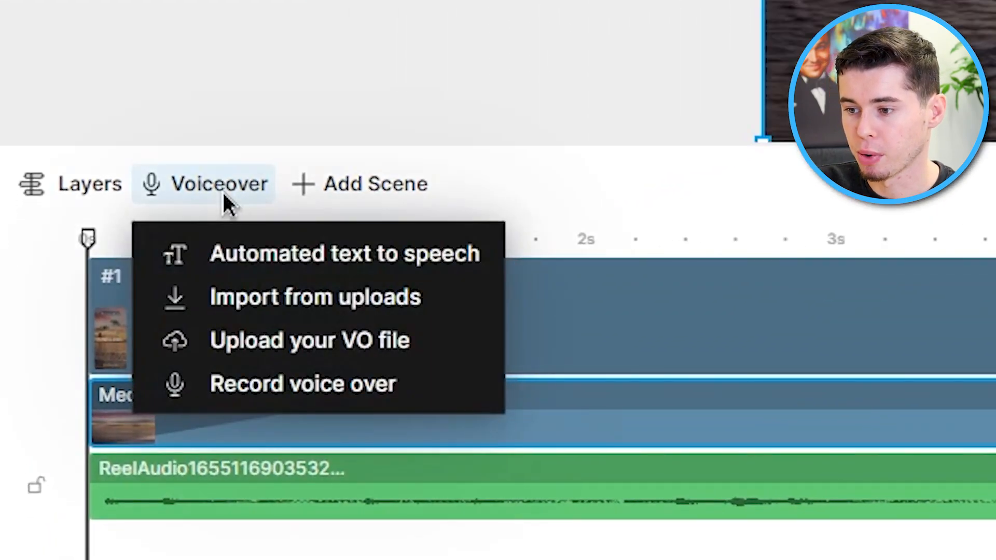
click(345, 253)
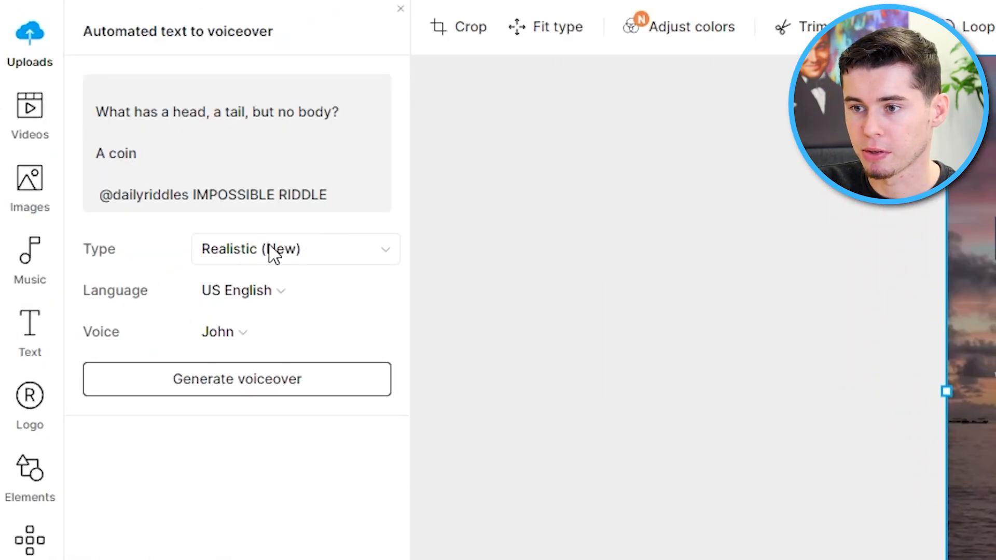
click(294, 248)
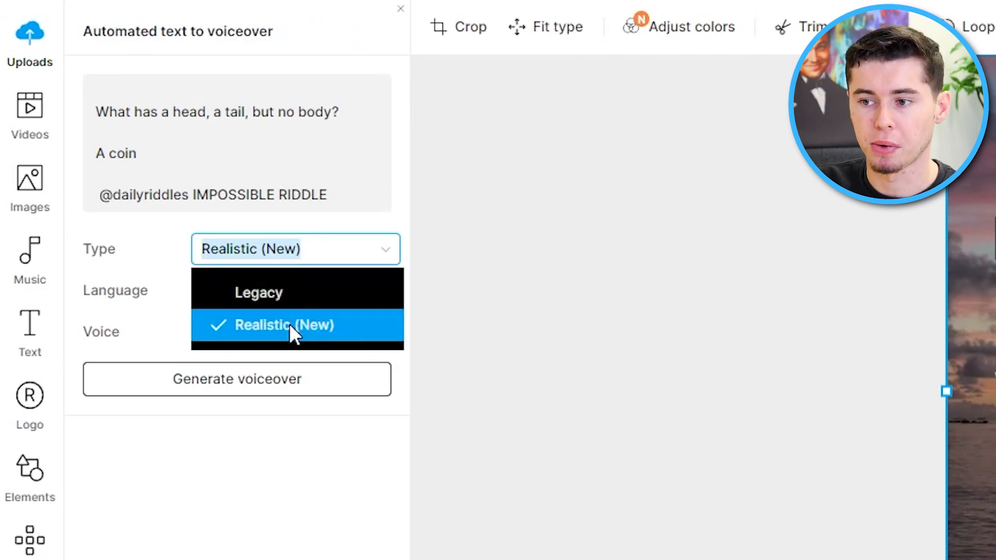
click(284, 326)
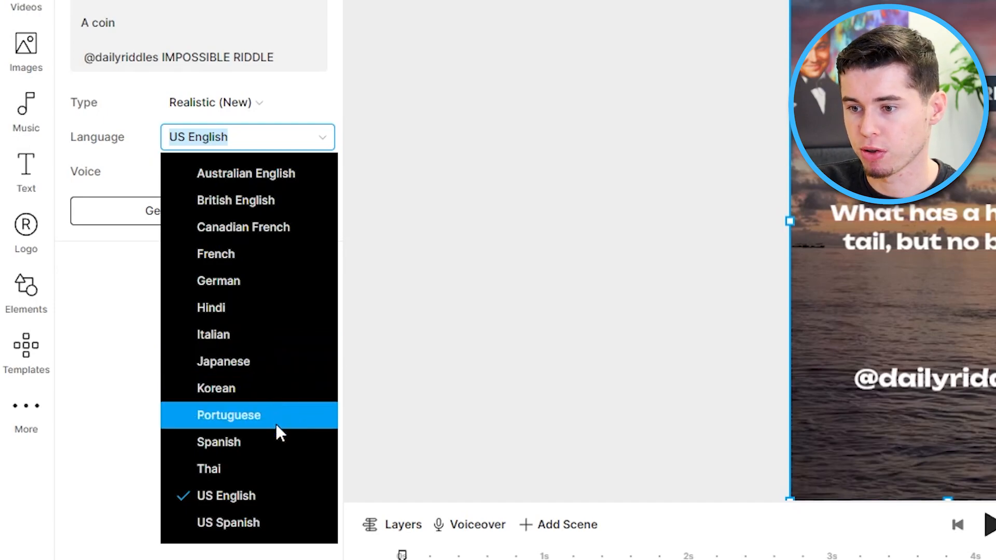
Pick the US English Maxwell voice, generate the voiceover and add it to the video.
click(247, 136)
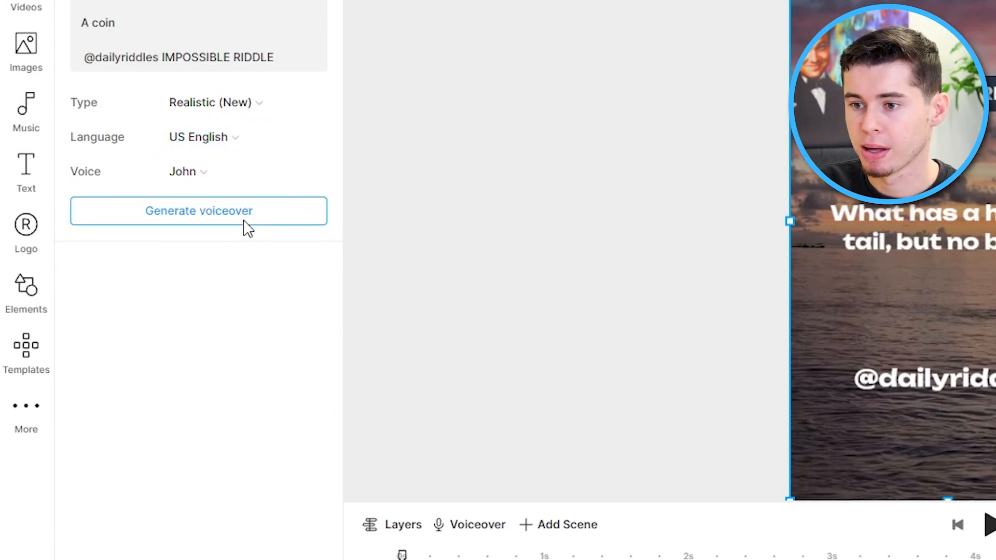
click(248, 172)
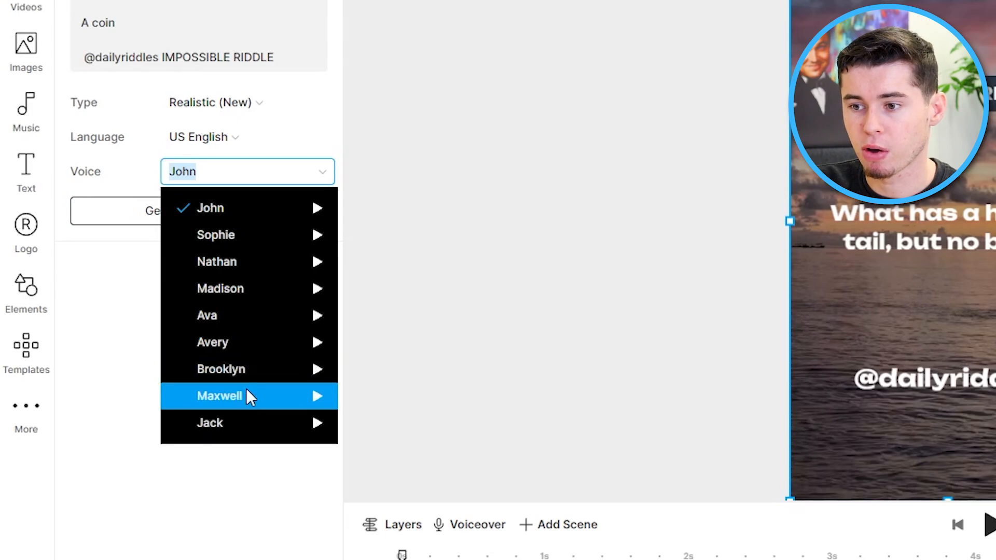
click(218, 396)
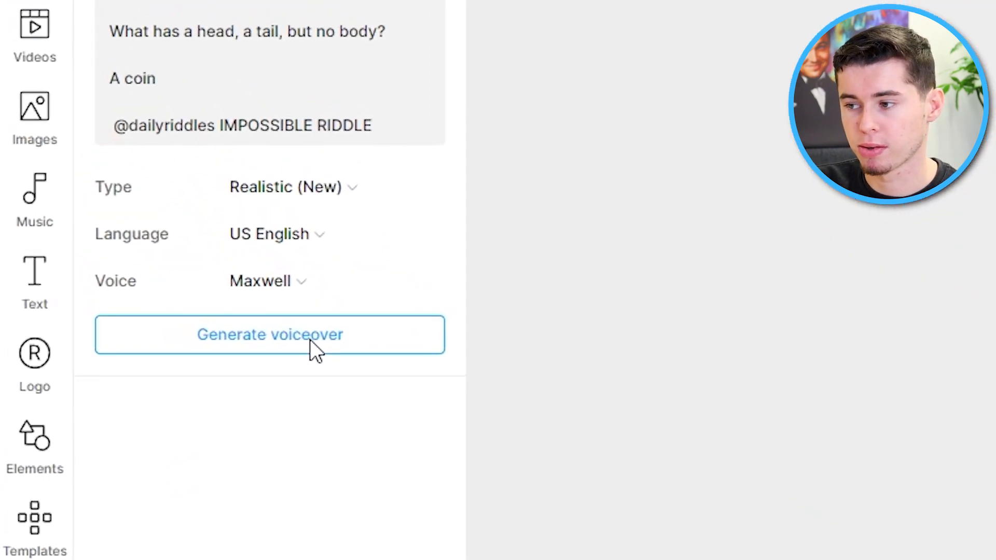
click(269, 335)
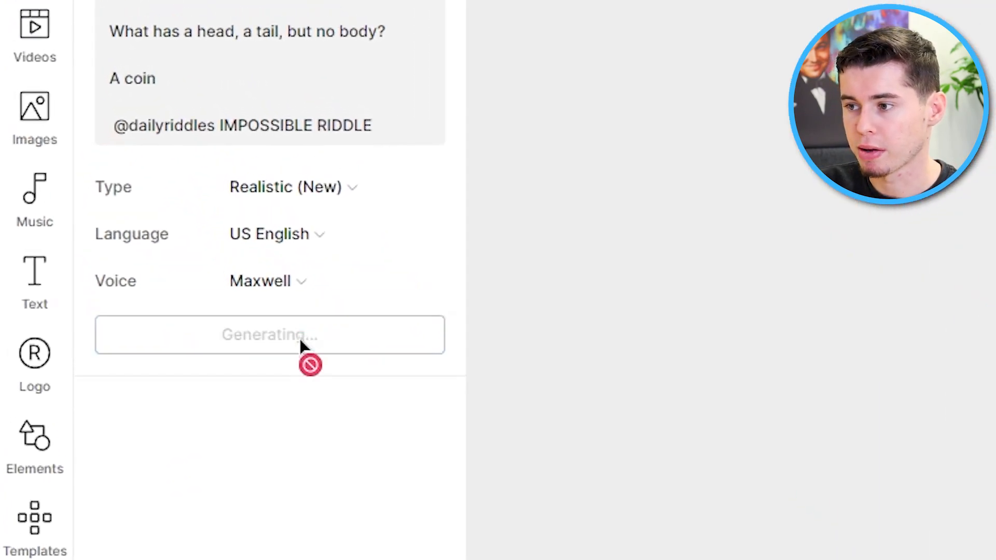
mouse_move(565, 390)
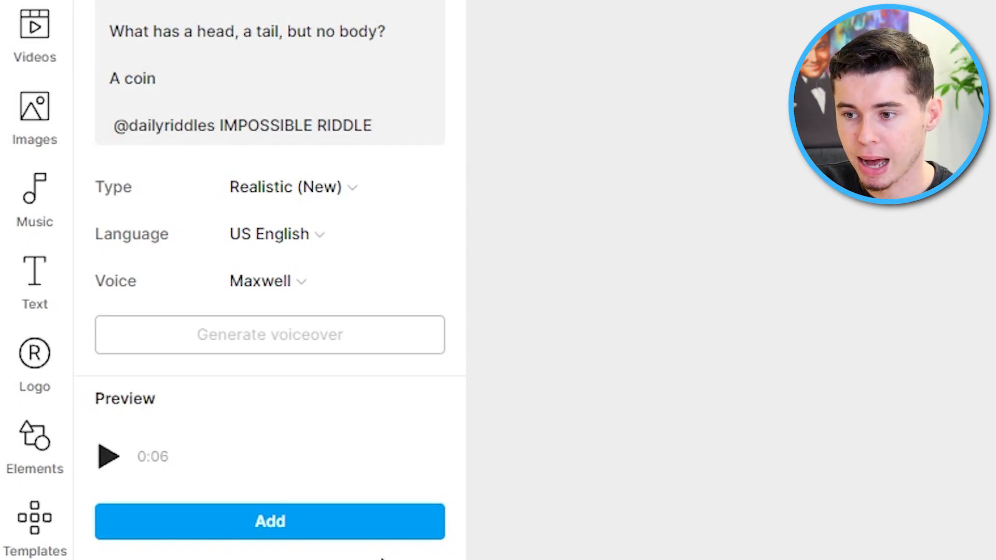
click(269, 521)
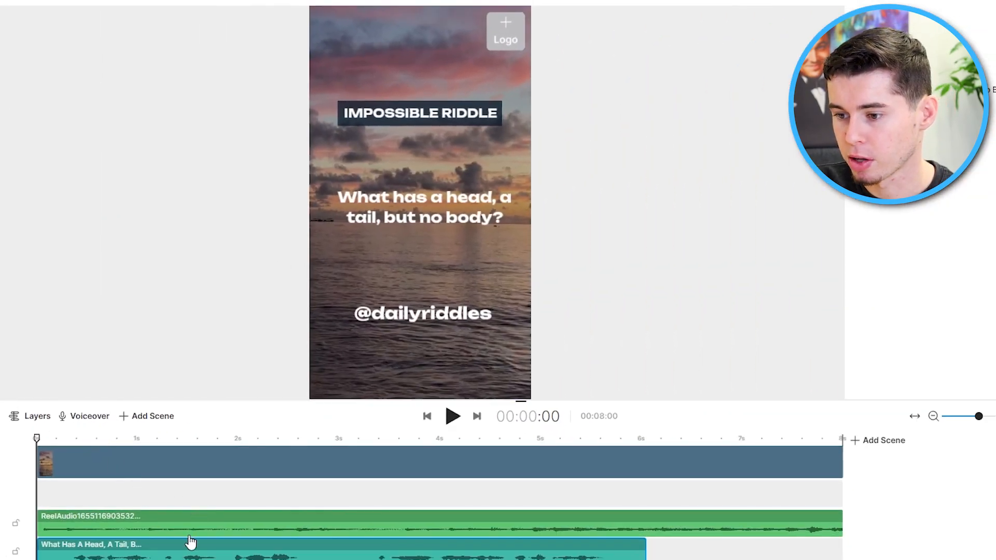
click(453, 416)
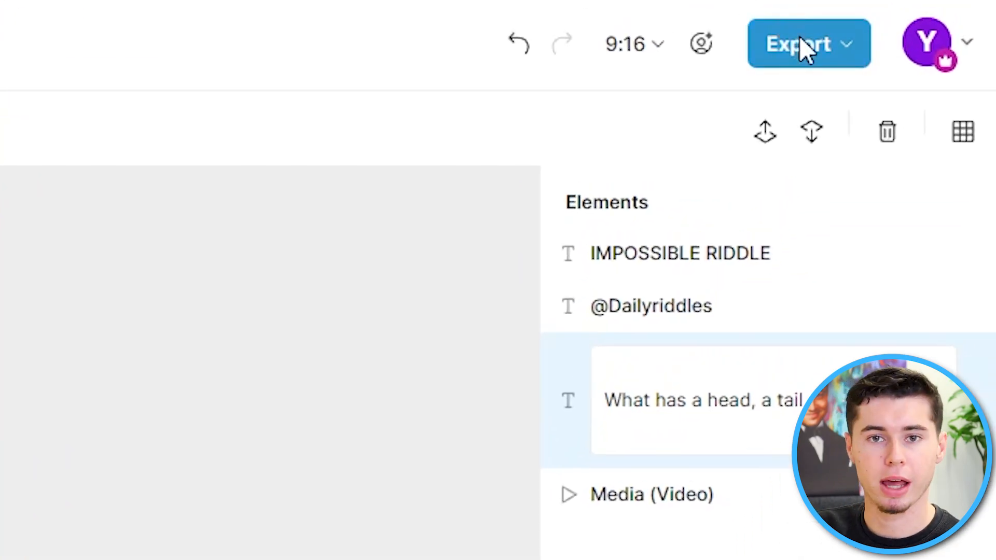
mouse_move(752, 82)
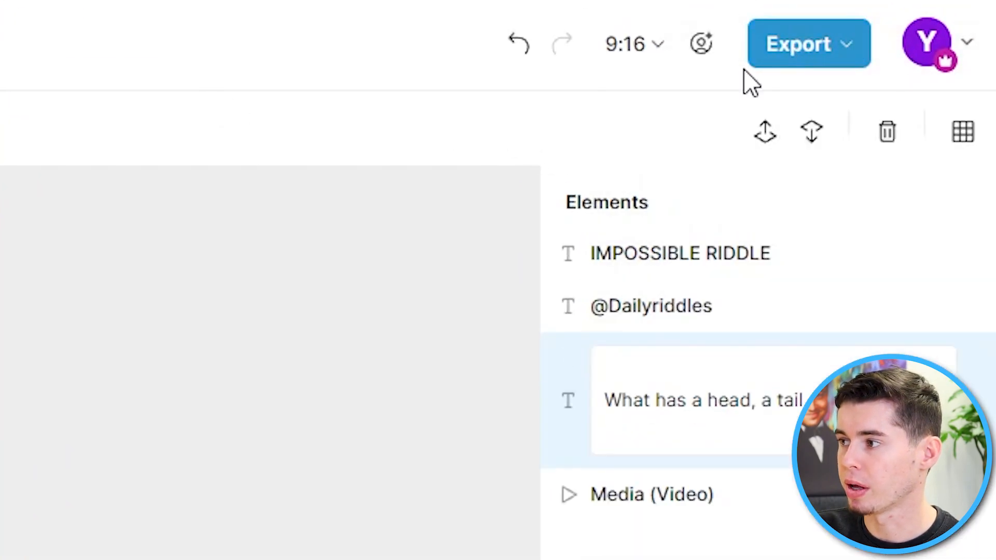
Choose 1080p export quality, apply the Business plan discount code, and start rendering.
click(809, 43)
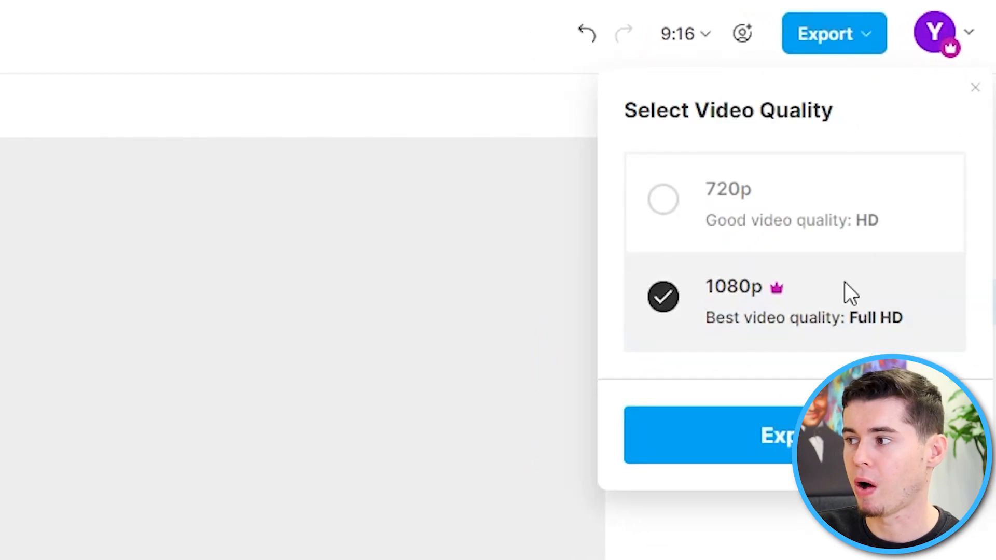
mouse_move(899, 333)
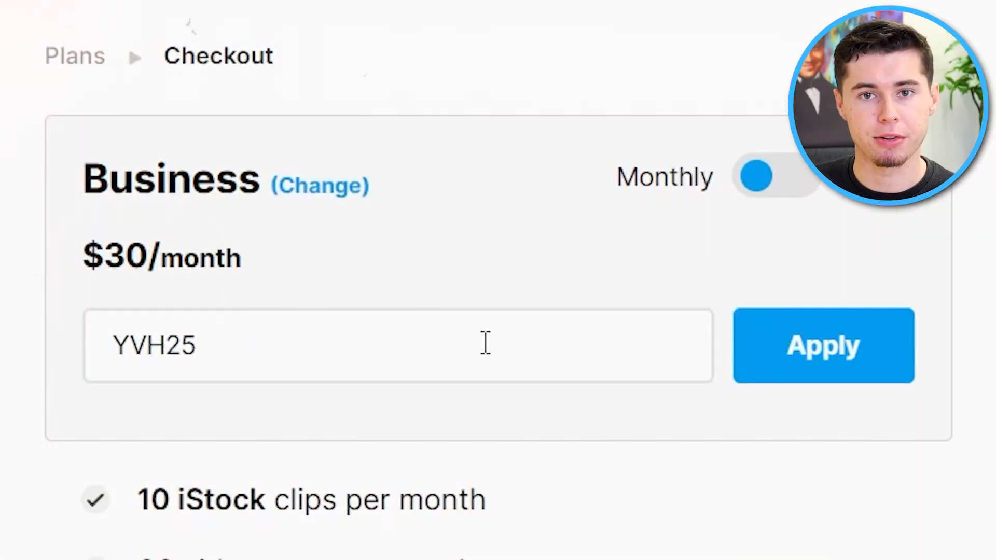
click(822, 346)
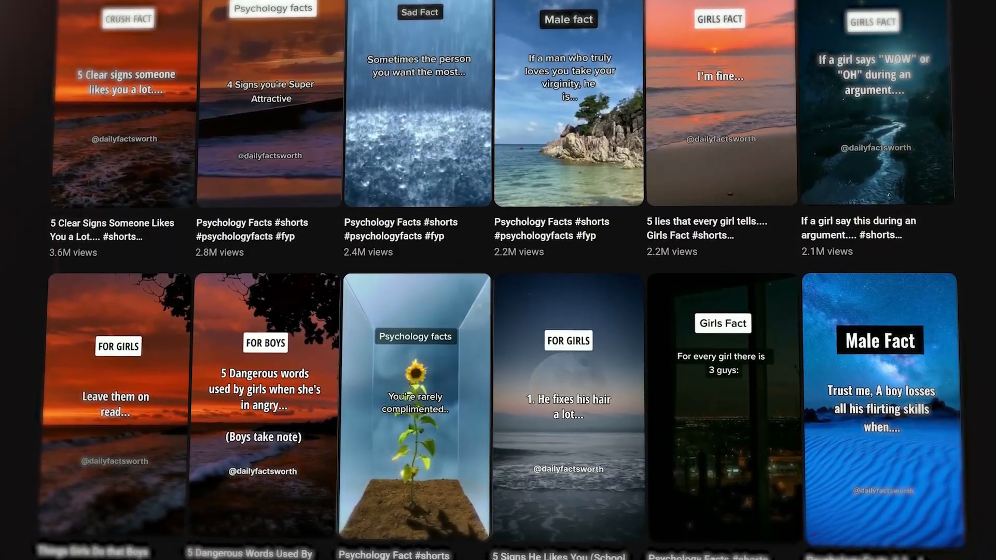
scroll(down, 3)
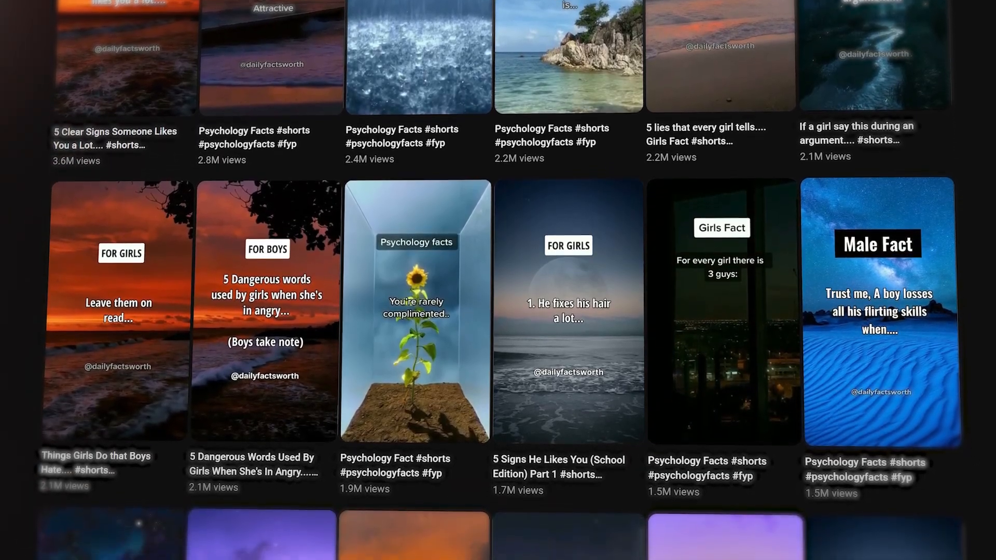
scroll(down, 3)
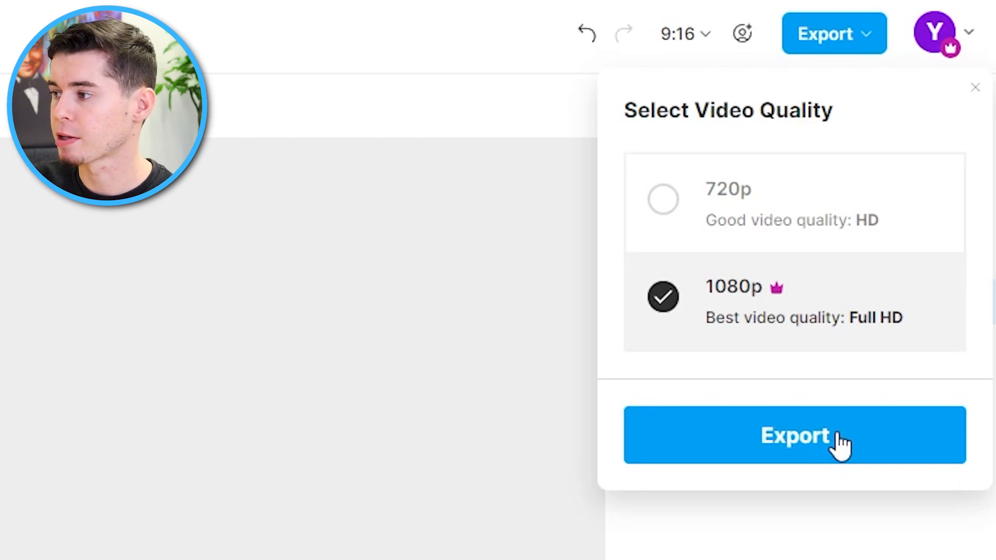
click(795, 436)
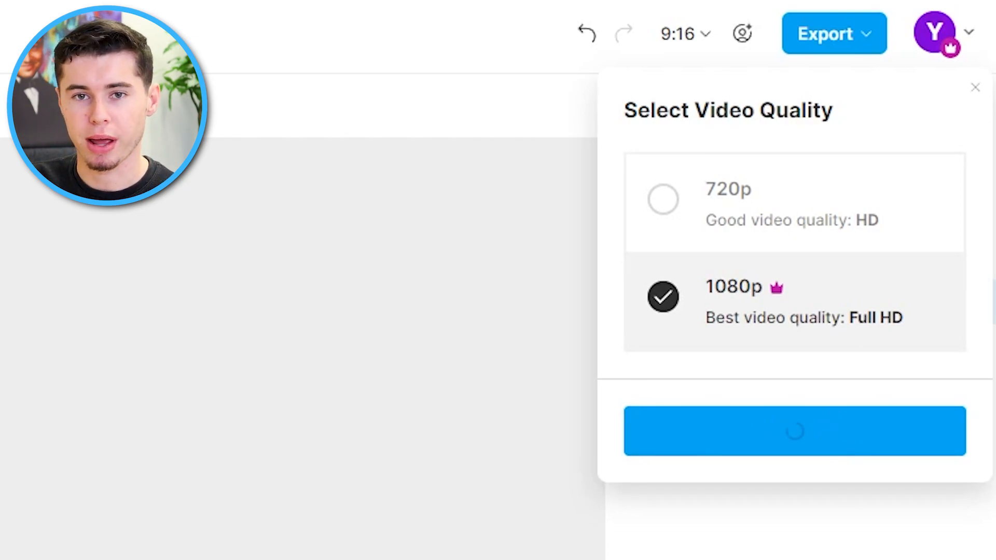
click(795, 431)
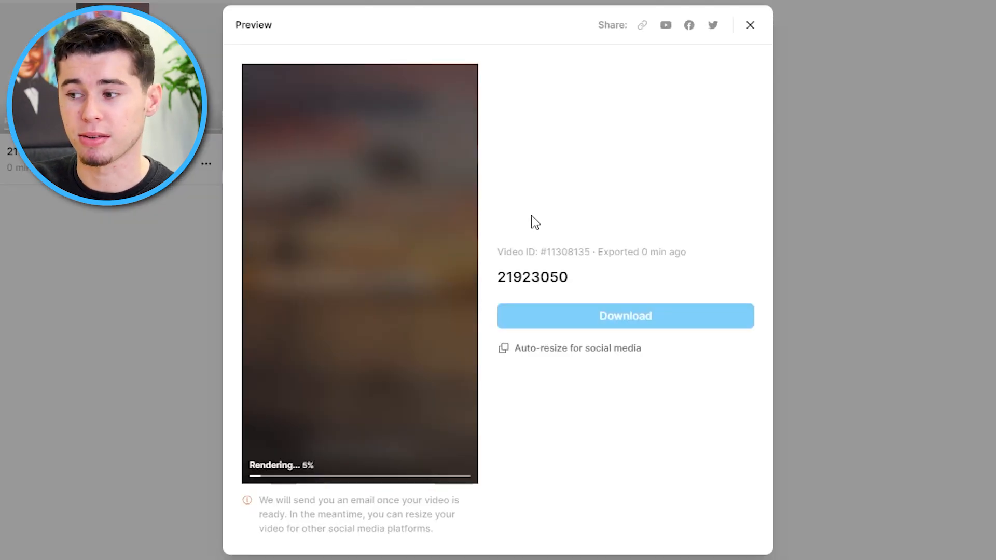
mouse_move(305, 484)
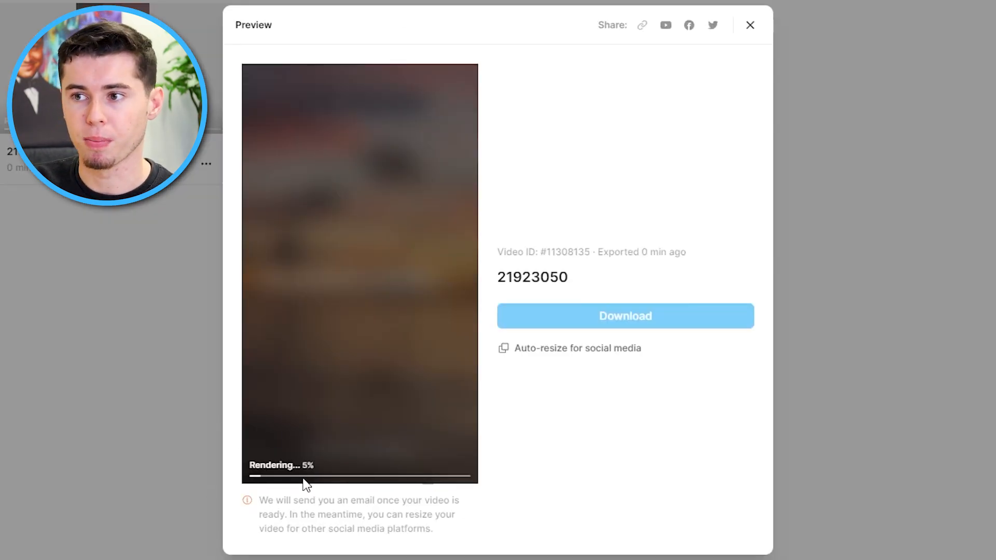
Close the export Preview dialog to get back to the InVideo dashboard.
click(750, 25)
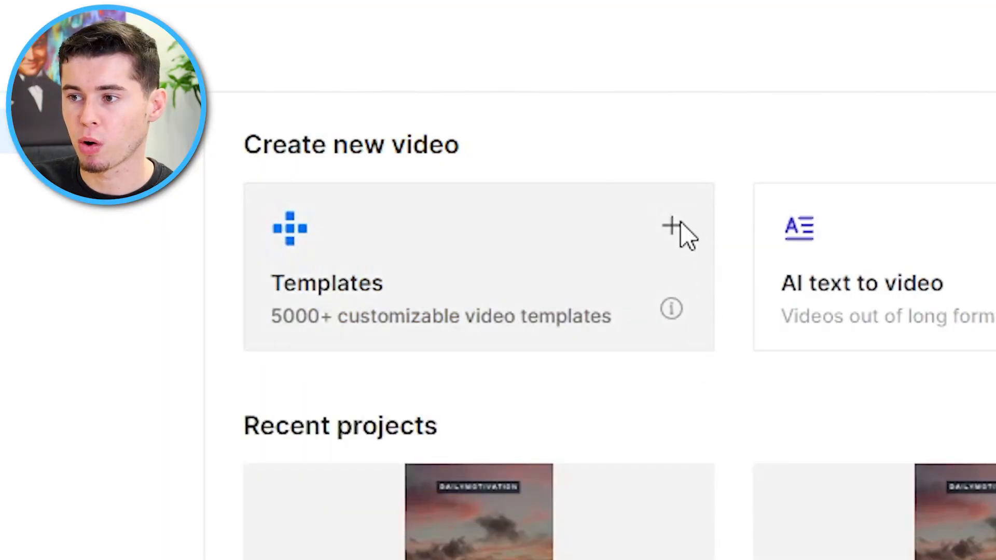
Search templates for 'motivational short' and pick the Friendship Motivational Quote Shorts template.
text(M)
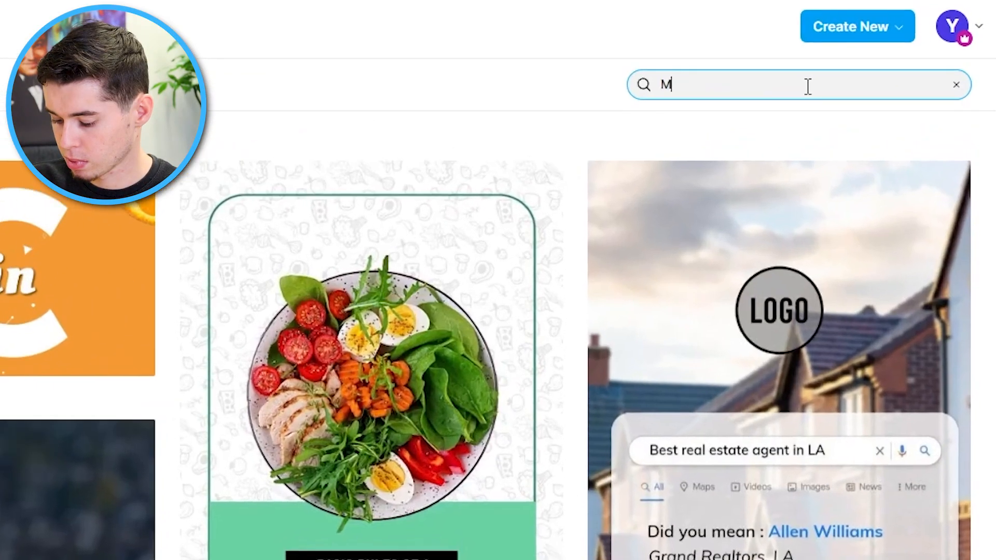
text(OTIVANTIONAL SHORT)
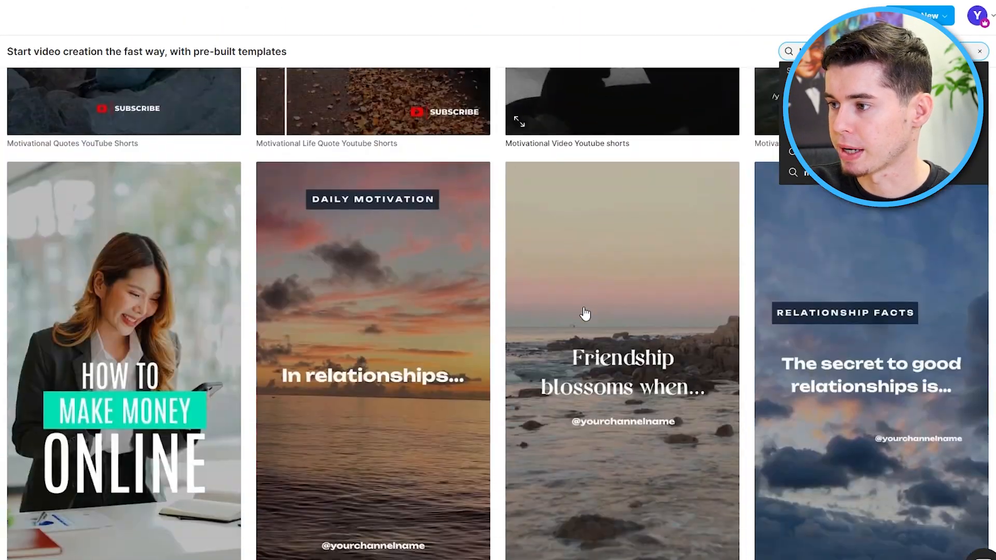
scroll(down, 3)
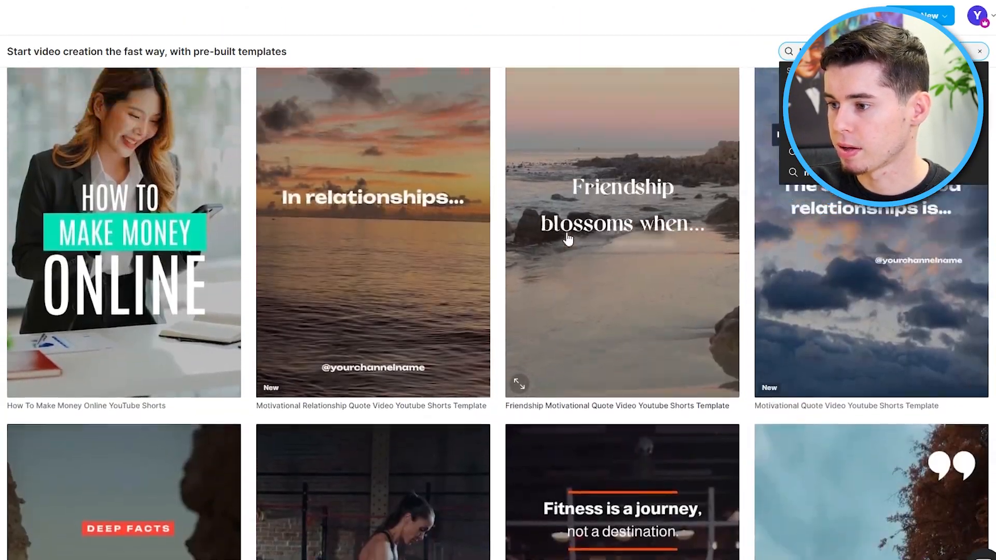
click(621, 232)
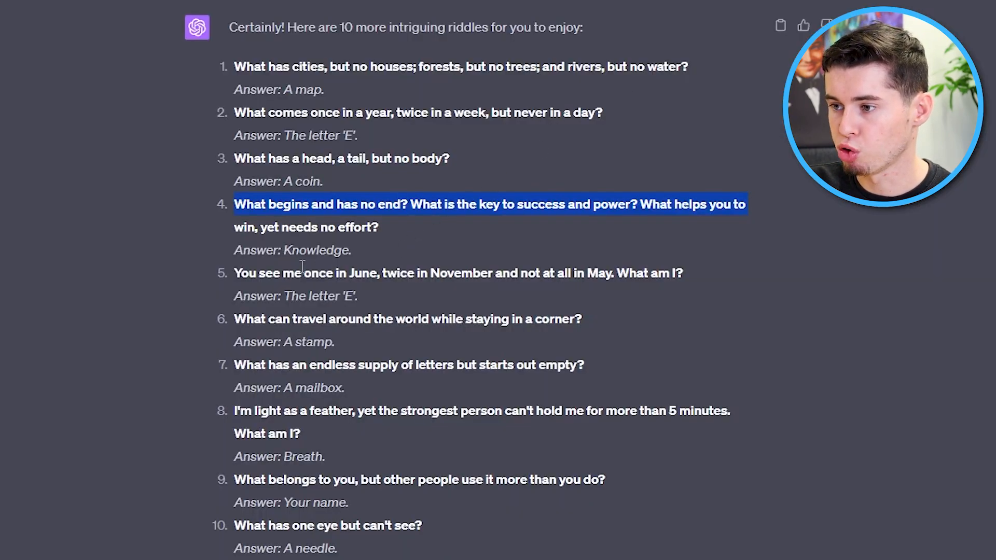
scroll(down, 3)
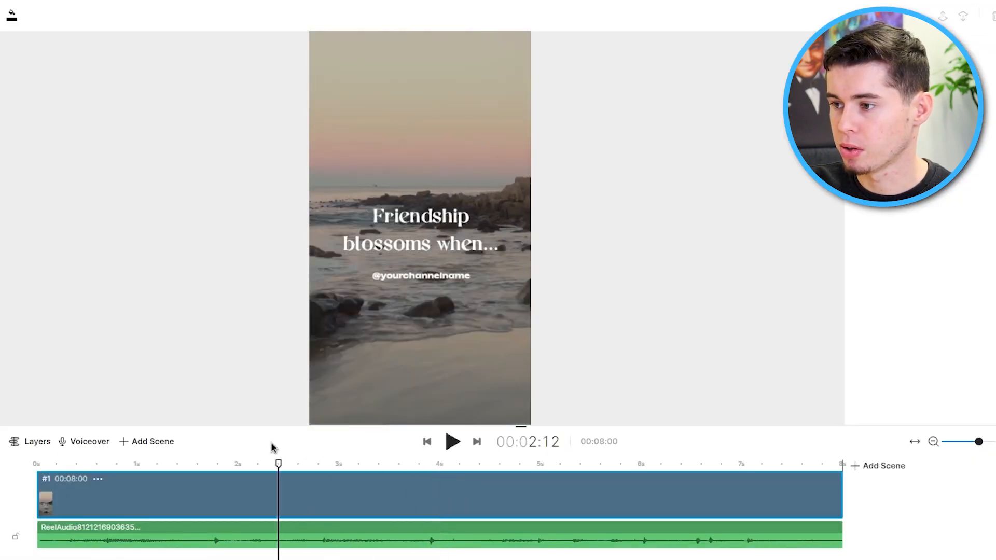
Change the template's main quote text to 'A Needle.'.
click(421, 229)
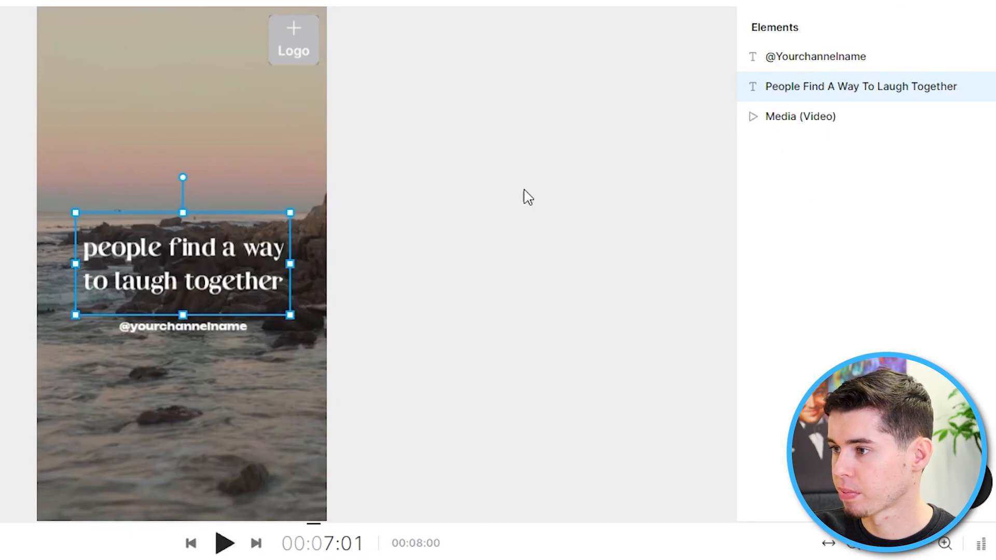
double_click(860, 87)
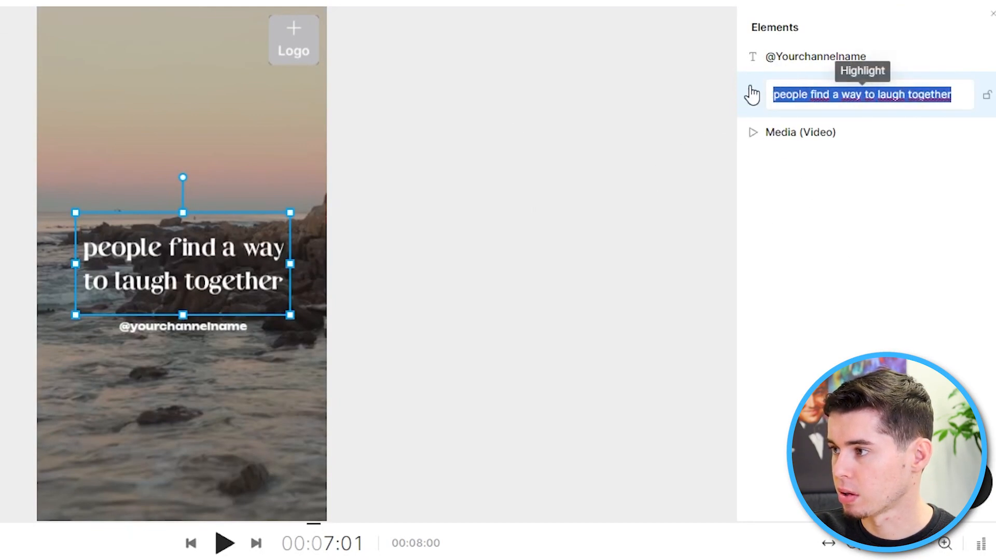
text(A Needle.)
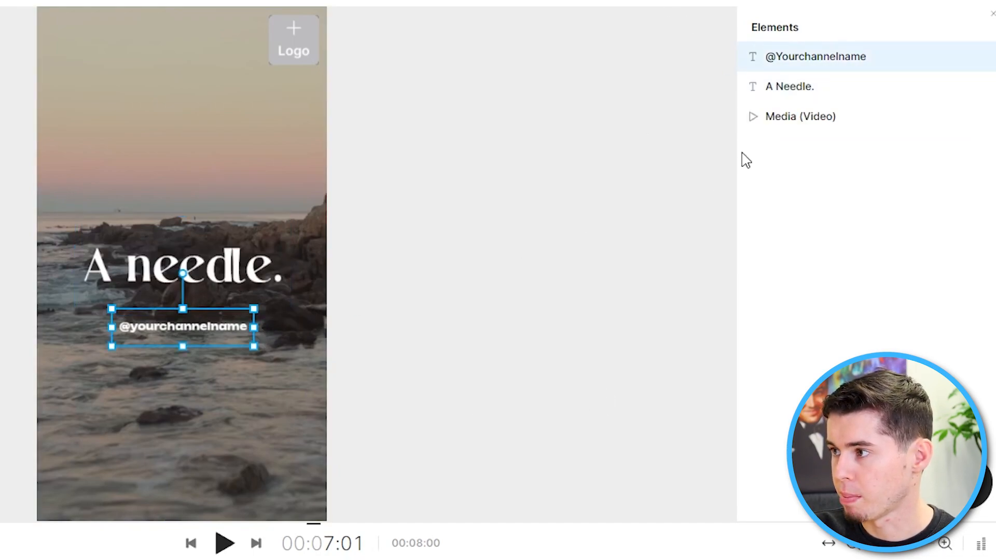
double_click(817, 56)
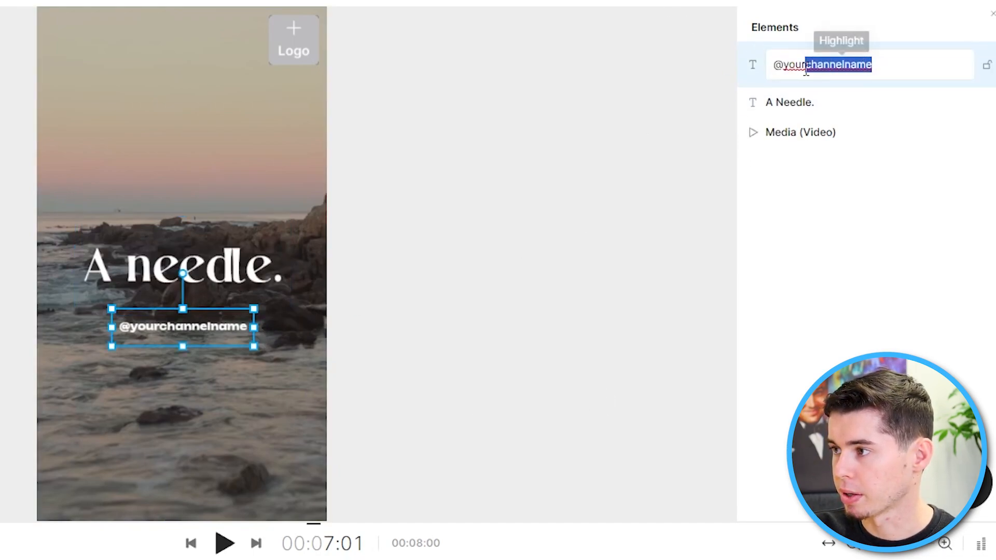
text(@daily)
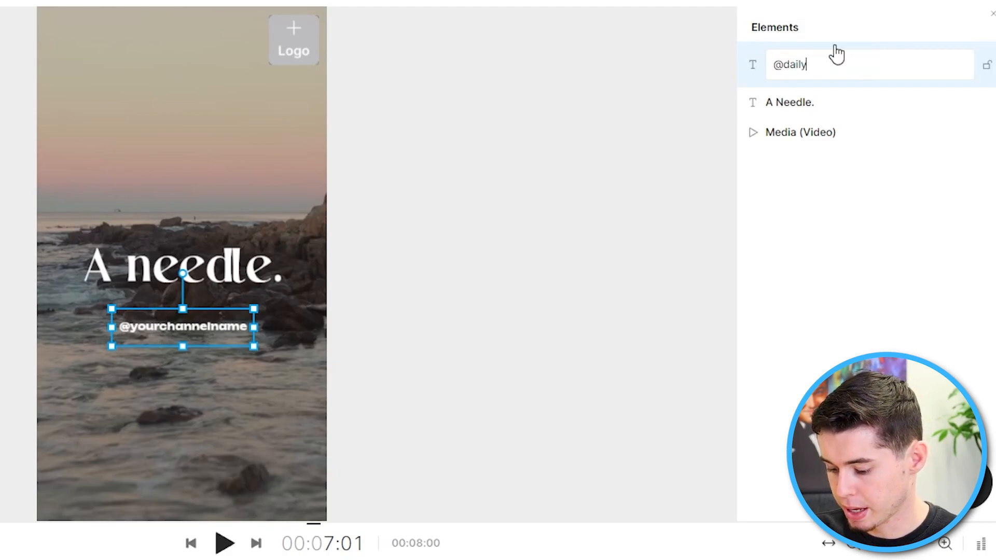
text(riddles)
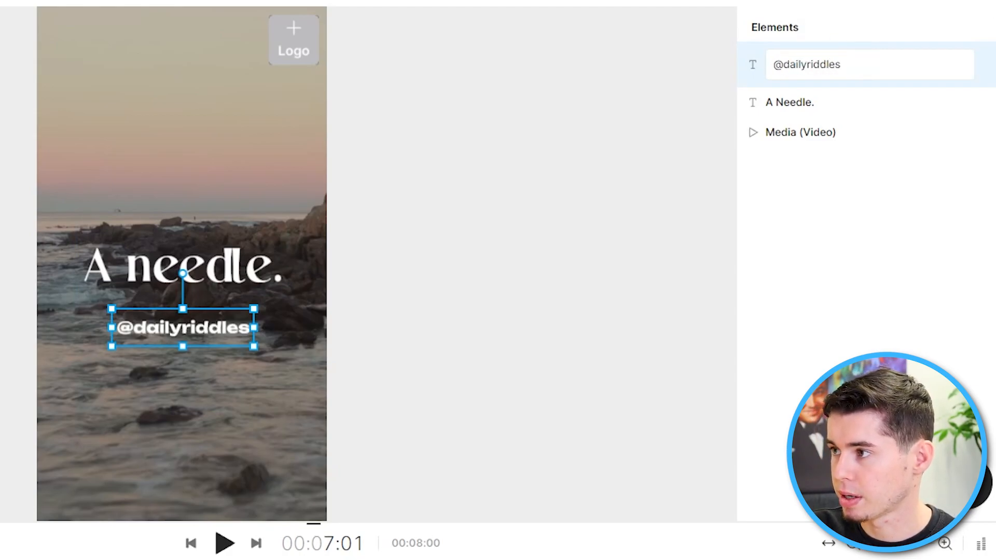
click(33, 114)
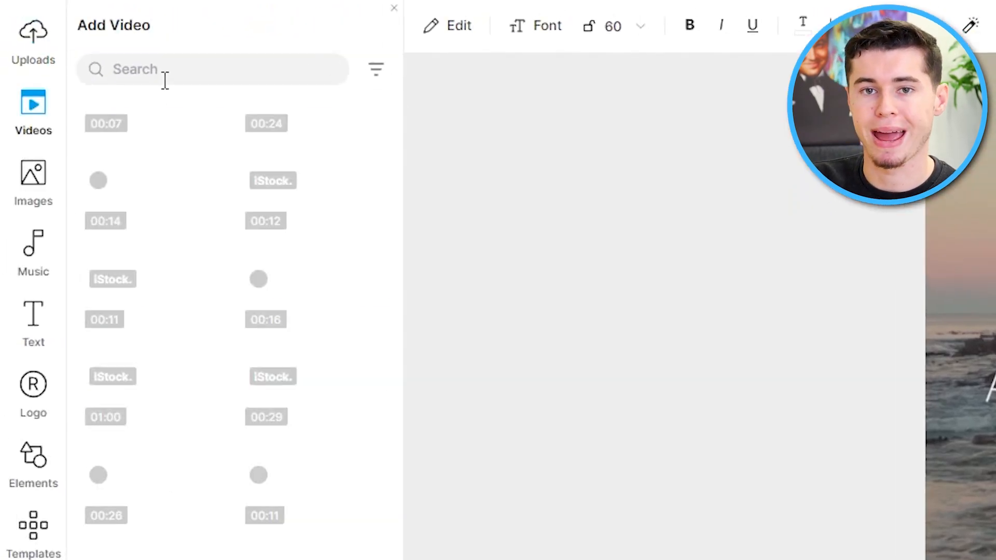
Search stock videos for 'sea' and add the trimmed ocean waves clip as background.
click(213, 69)
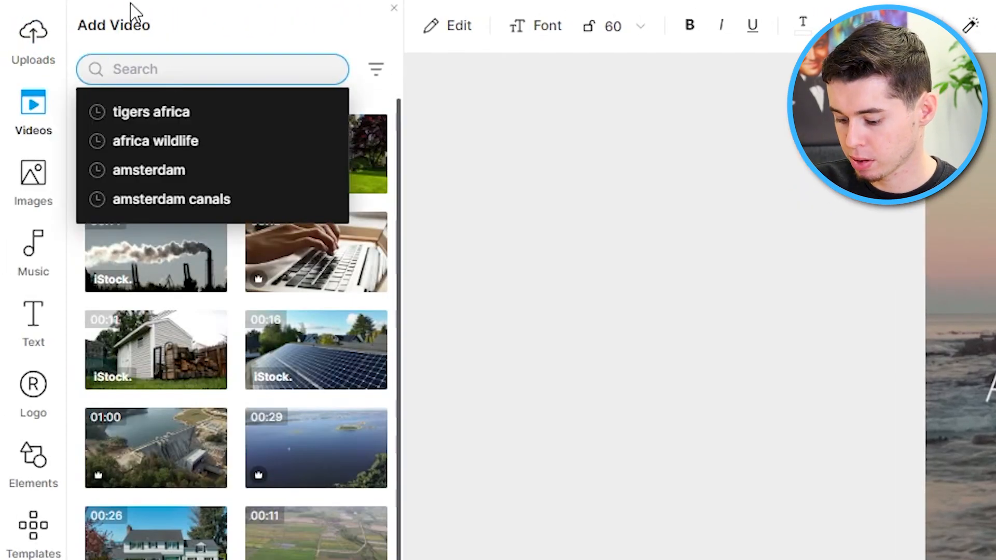
text(sea)
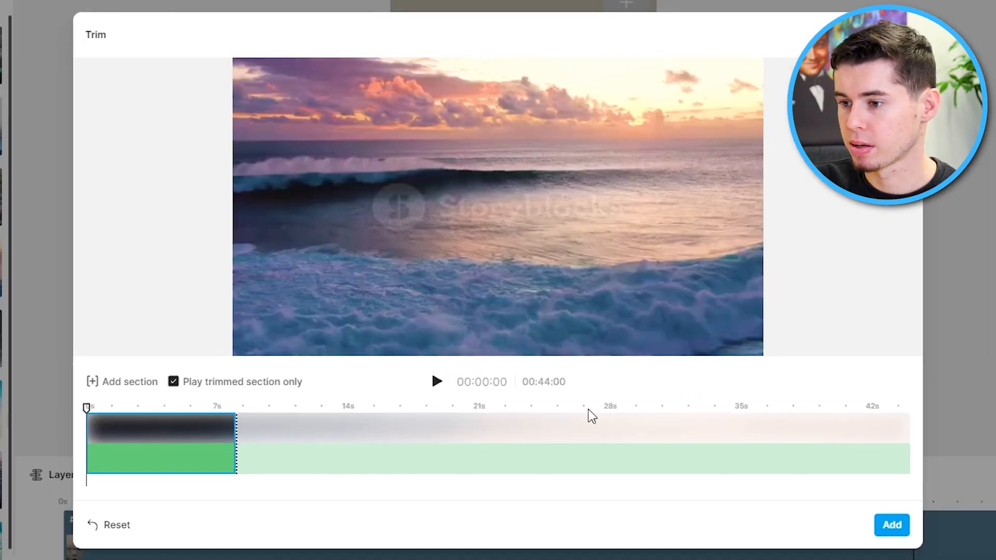
click(891, 524)
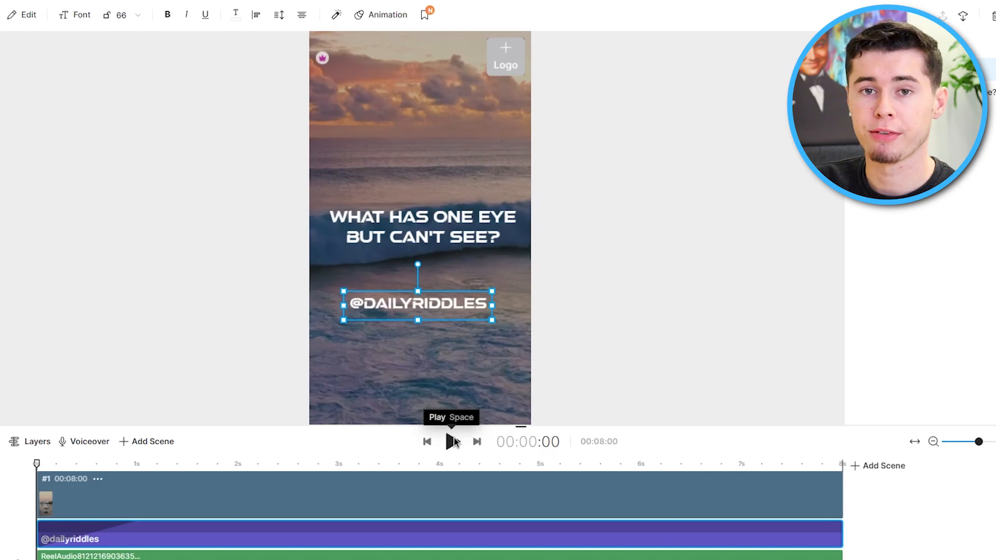
click(453, 442)
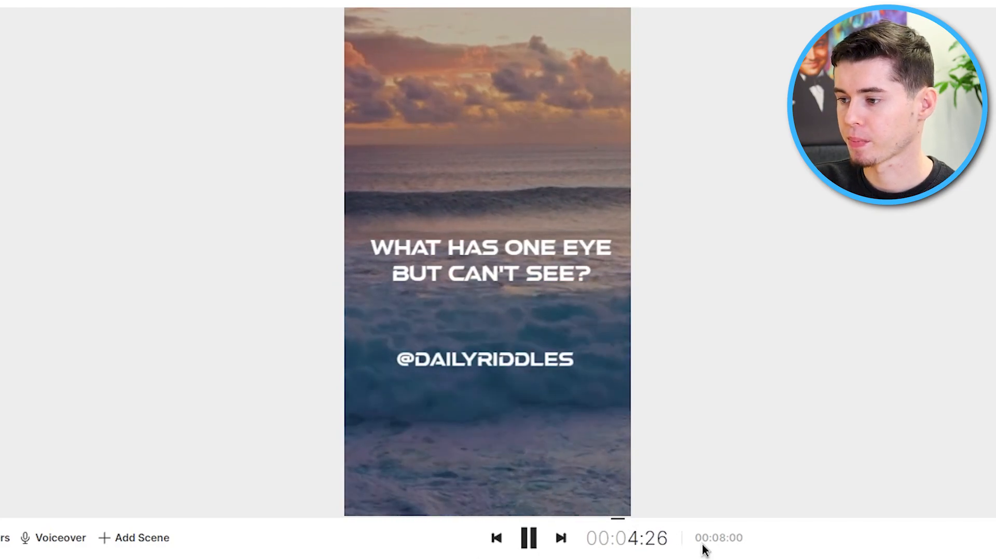
mouse_move(529, 537)
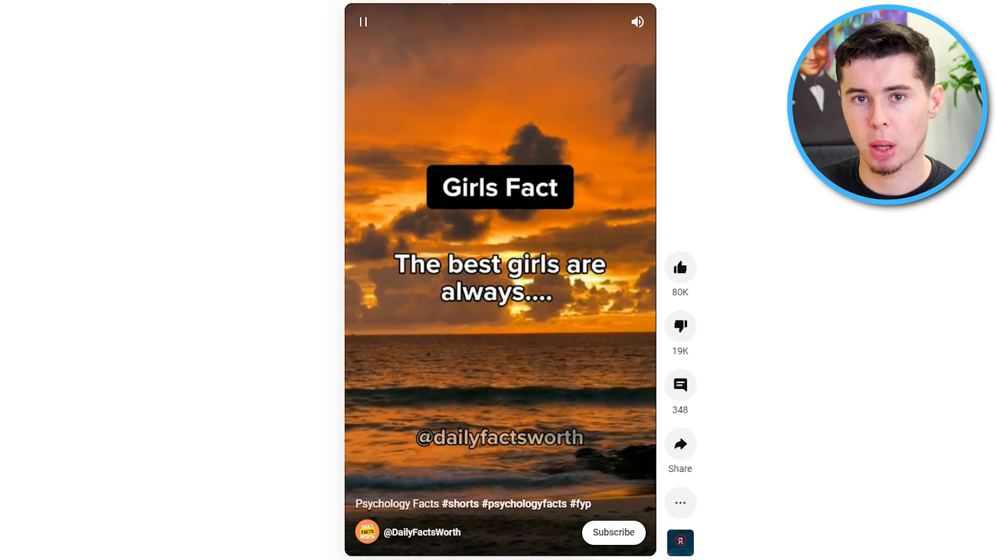
Pause the example sunset facts Short on YouTube.
click(499, 273)
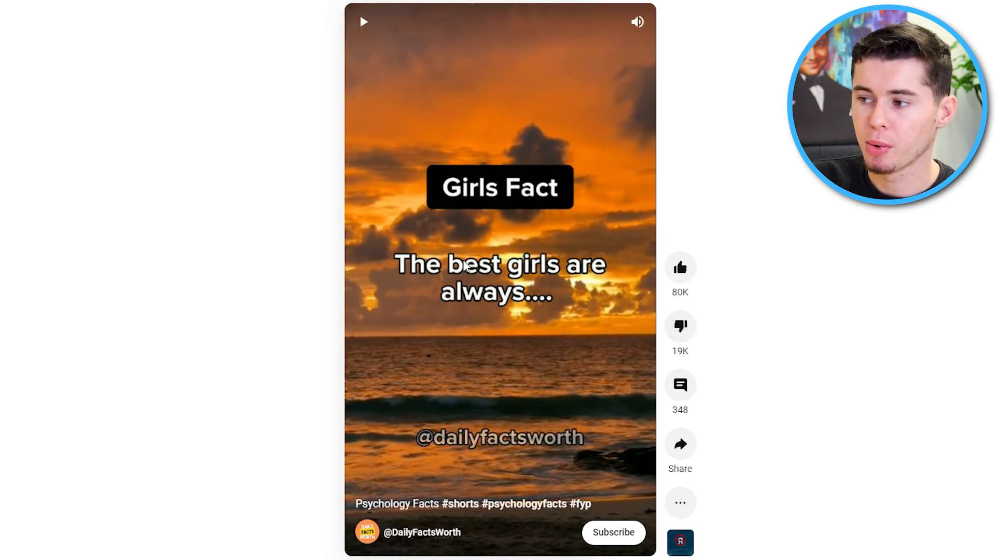
mouse_move(480, 257)
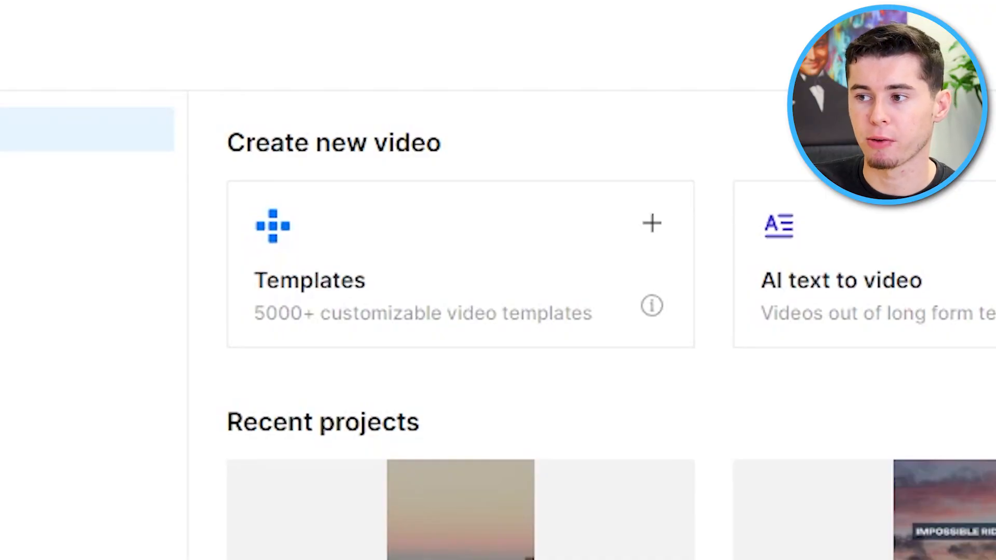
Apply discount code YVH25 to the Business plan checkout.
scroll(right, 3)
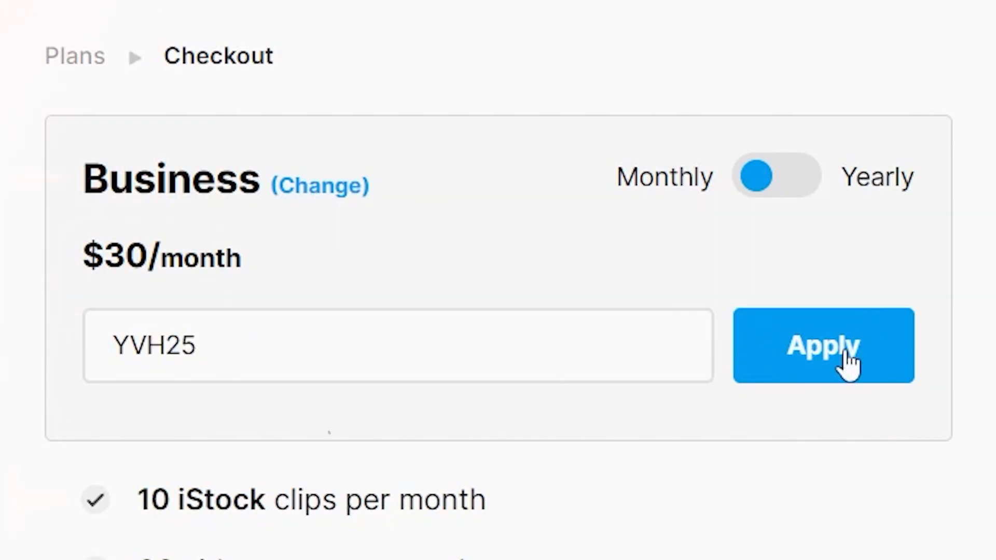
click(823, 346)
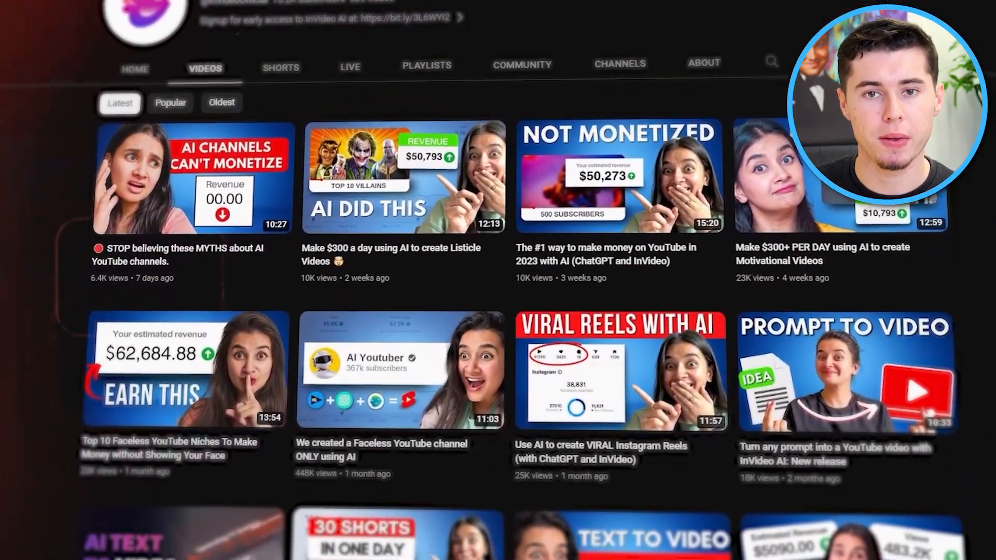
scroll(down, 3)
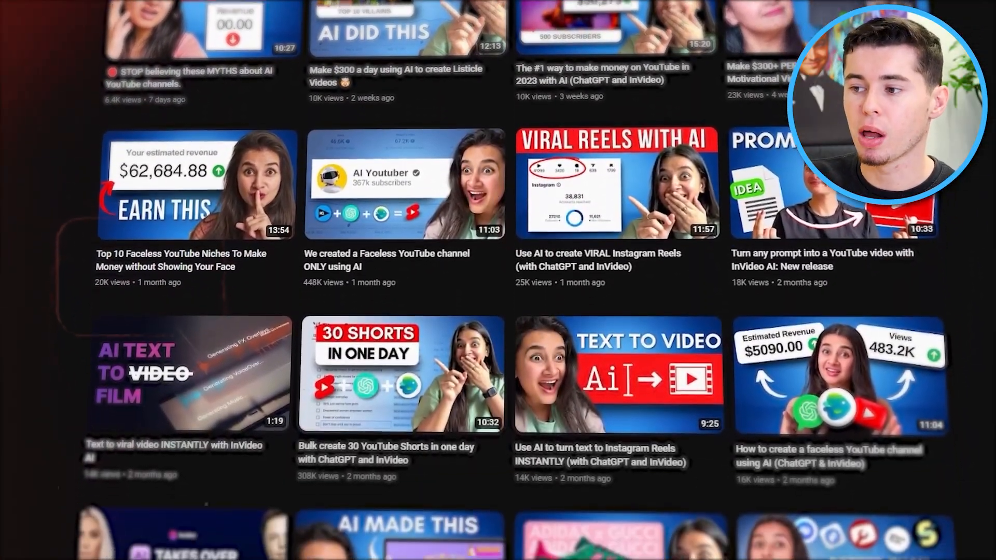
scroll(down, 3)
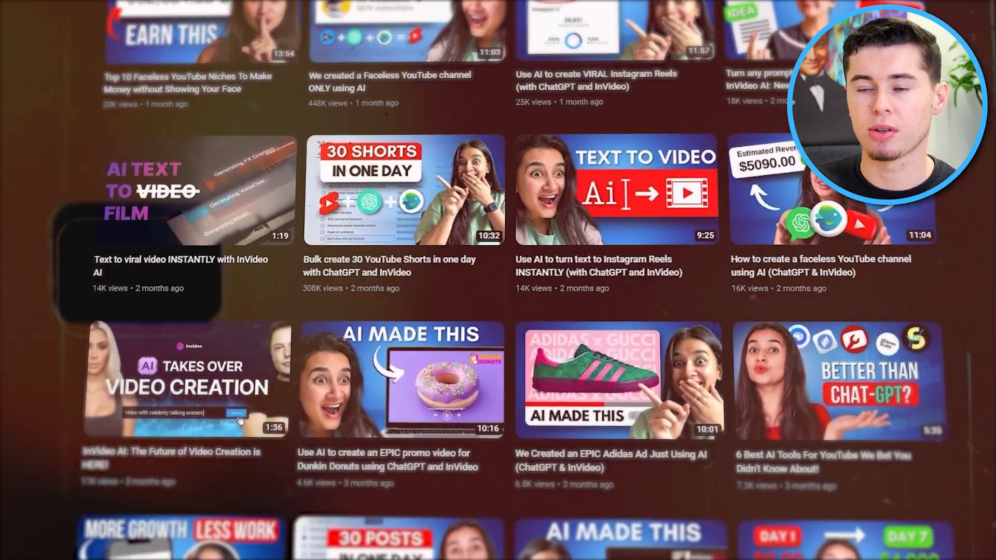
scroll(down, 3)
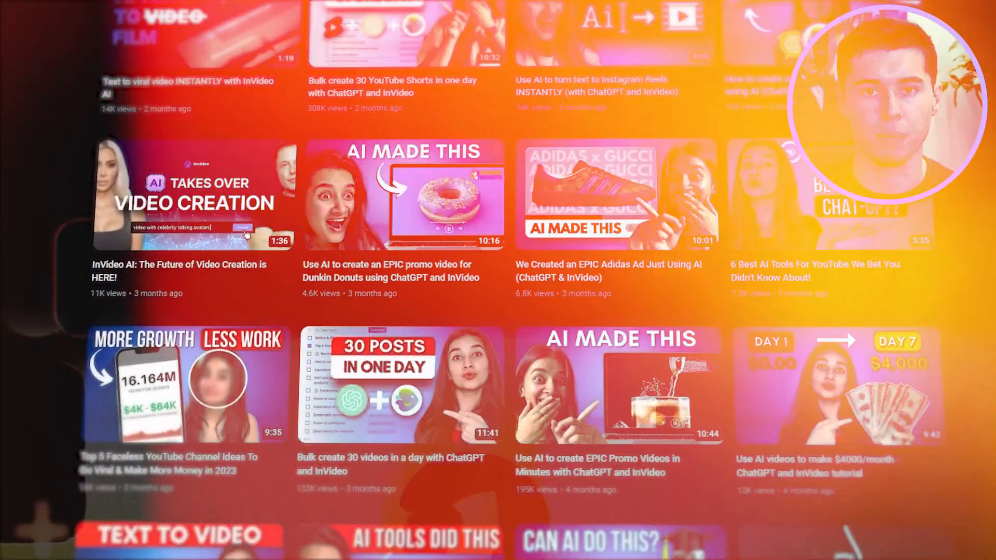